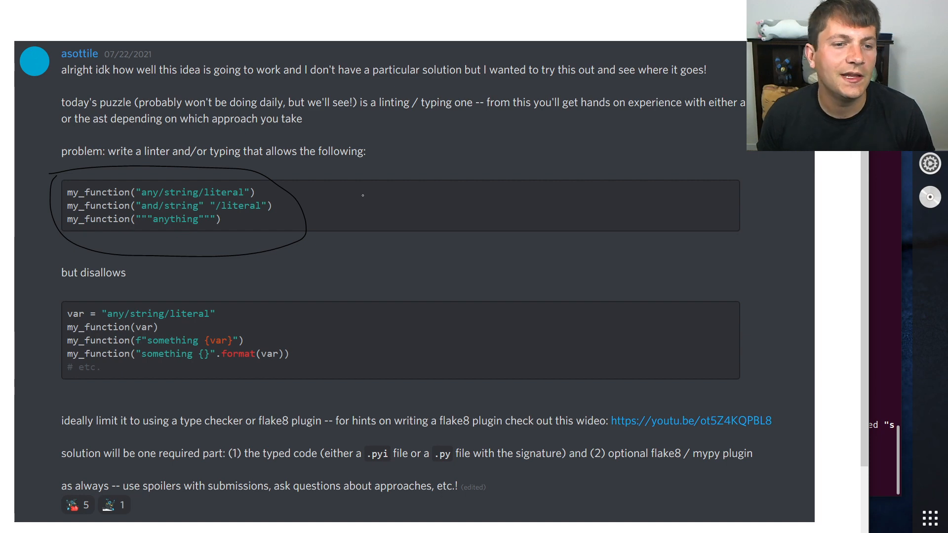
- Draw pen marks at the concatenated-string allowed call, the var assignment line, and another disallowed call
left_click_drag(275, 215, 363, 196)
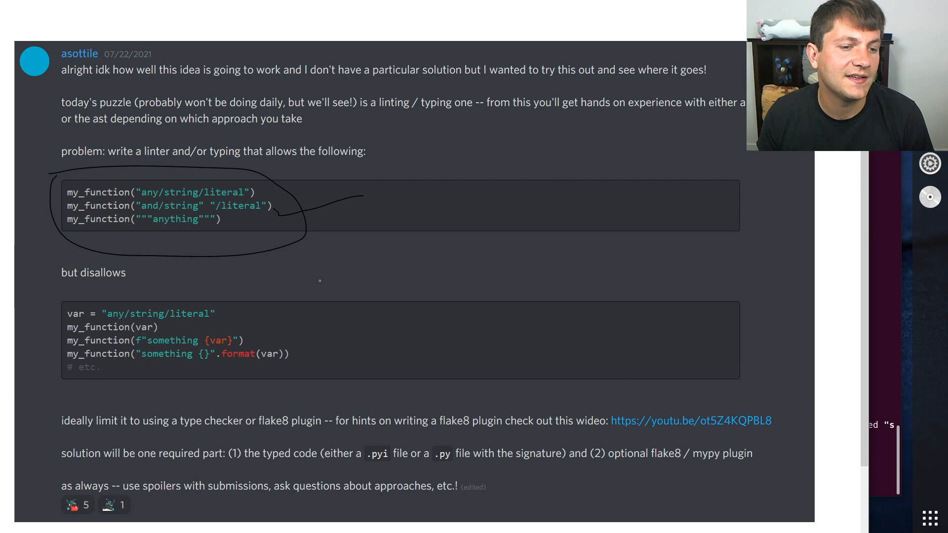
left_click_drag(224, 315, 327, 284)
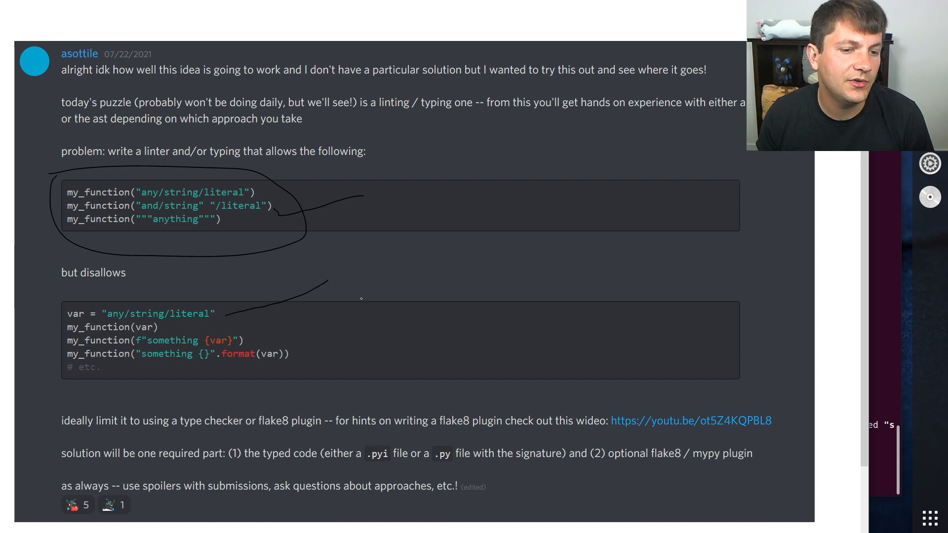
left_click_drag(324, 284, 260, 342)
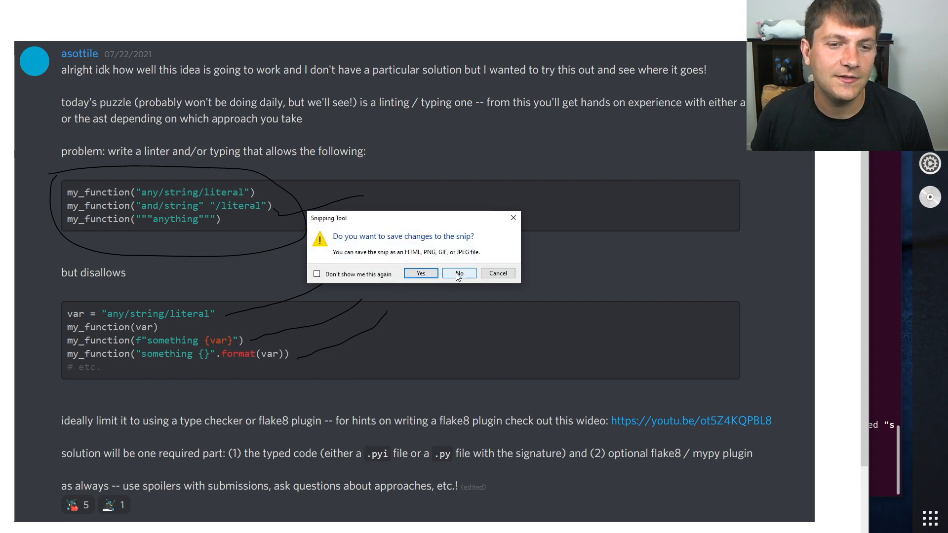
- Discard the annotated snip without saving and run reset in the right terminal
left_click(459, 273)
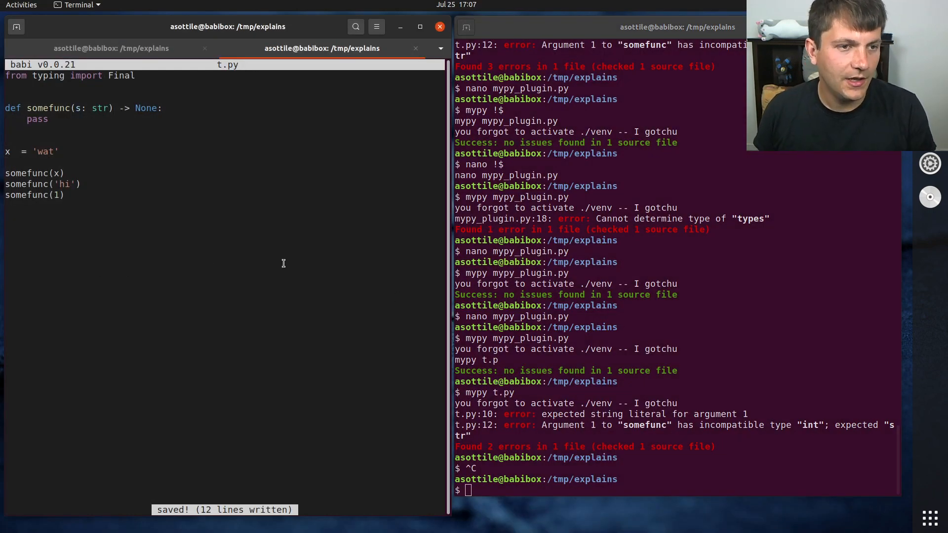
type("reset")
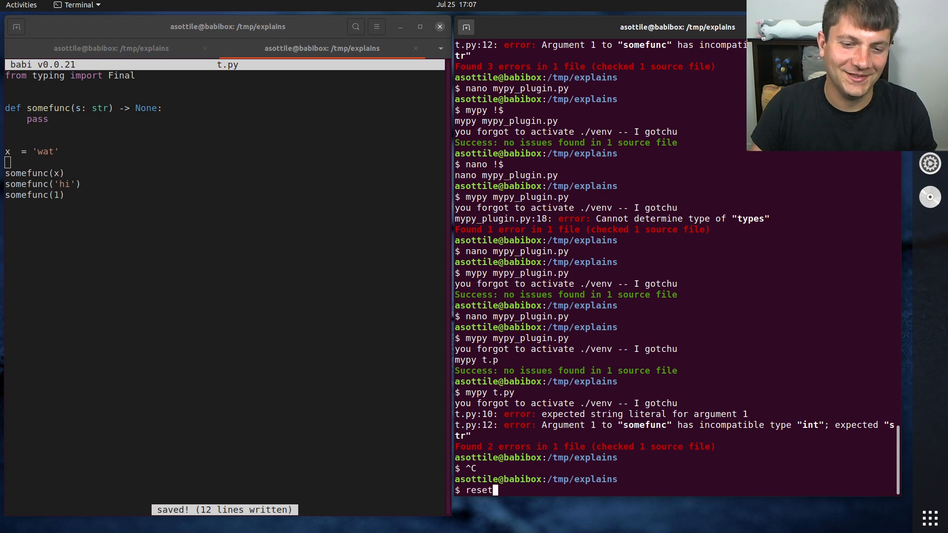
key("Return")
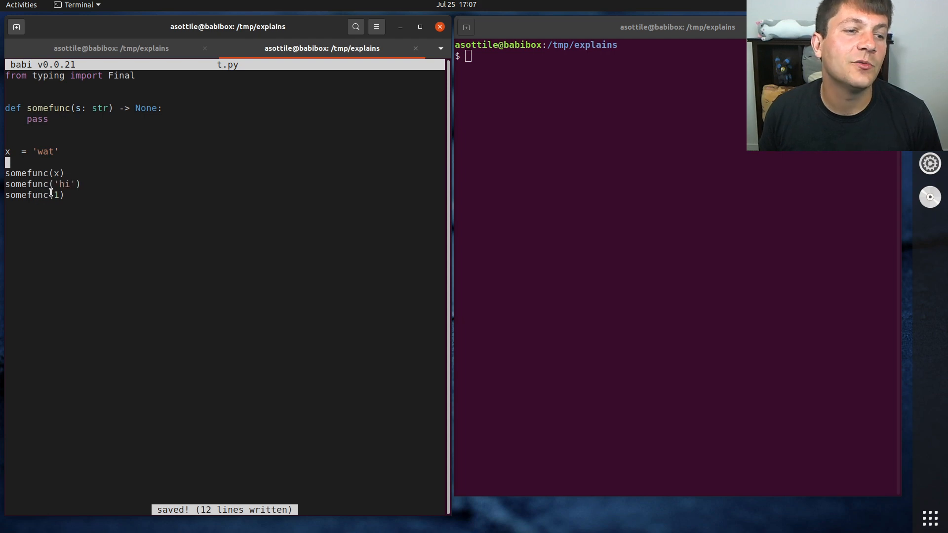
mouse_move(121, 251)
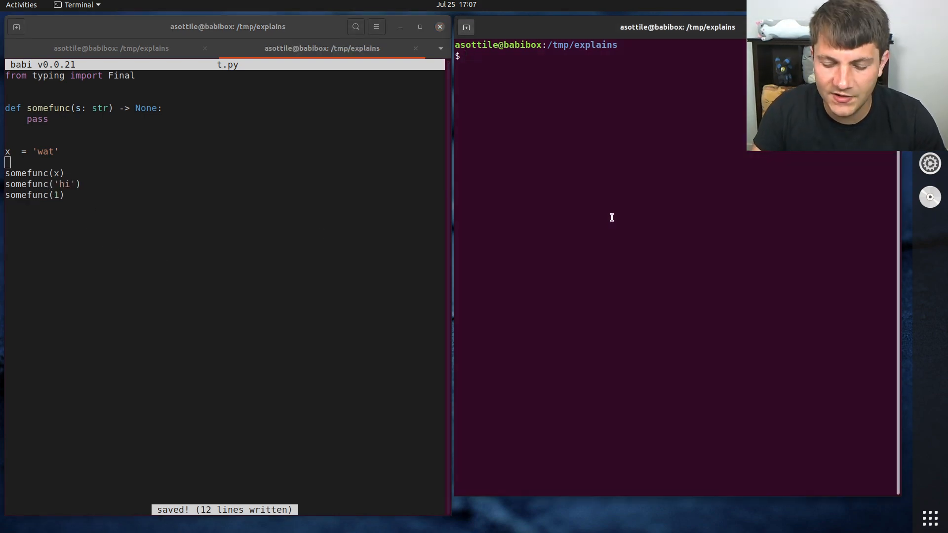
- Rename setup.cfg to _setup.cfg, run mypy t.py, activate venv, and rerun mypy
type("mv setup.cfg")
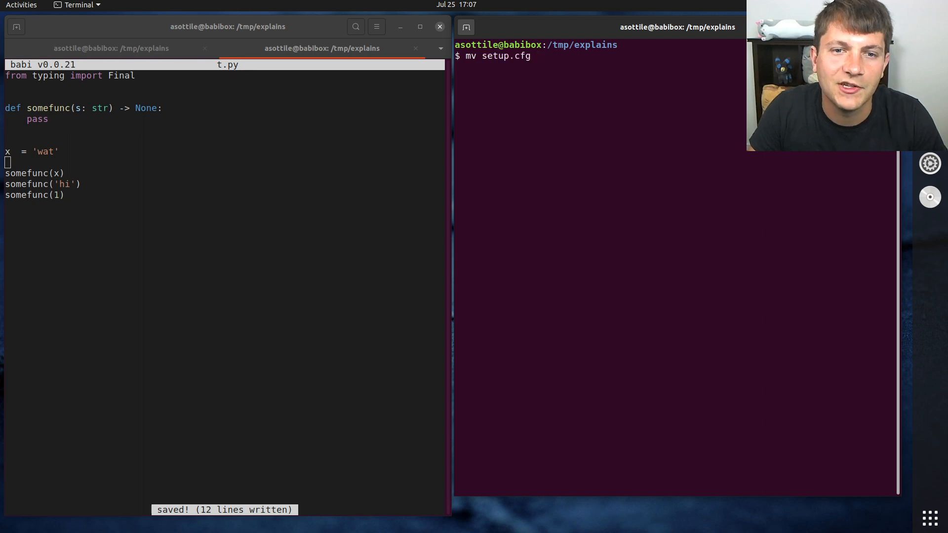
type("_setup.cfg")
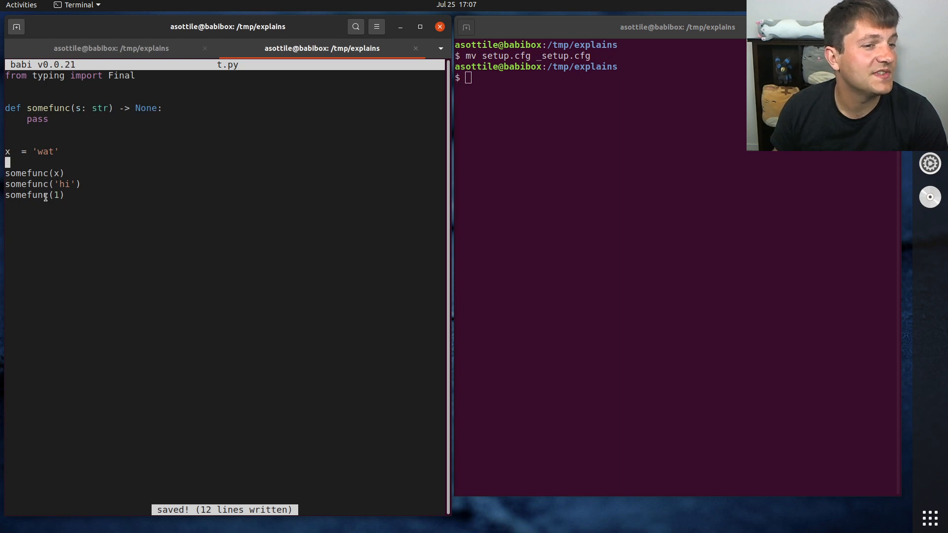
mouse_move(178, 223)
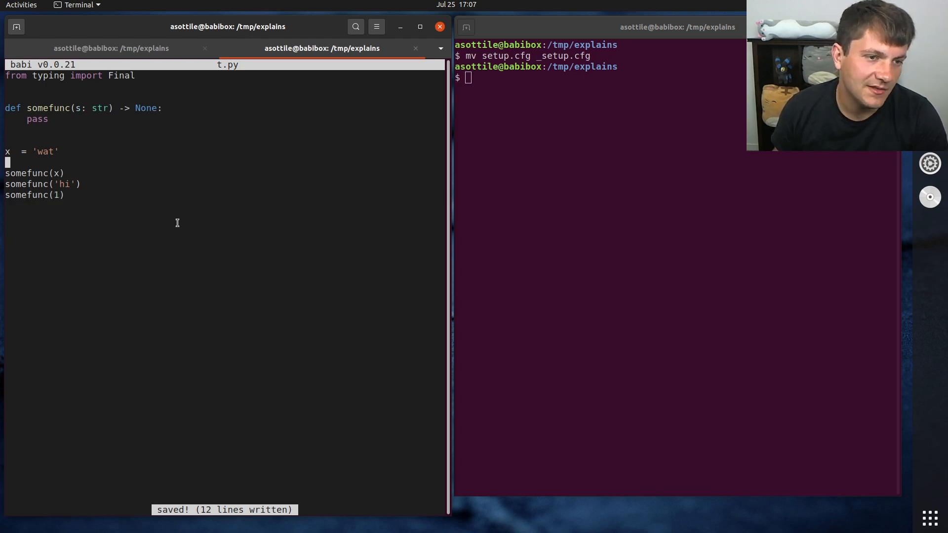
type("mypy t.py")
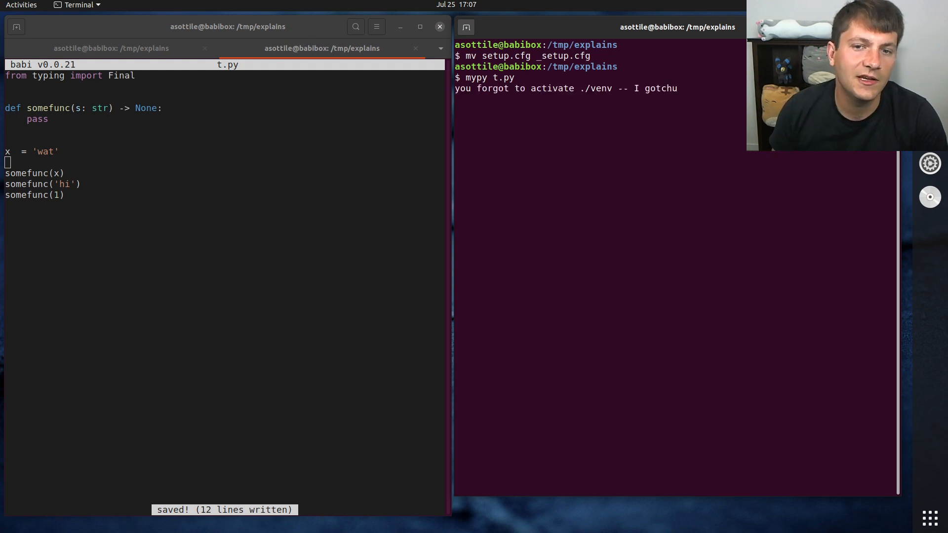
type(". venv/bin/activate")
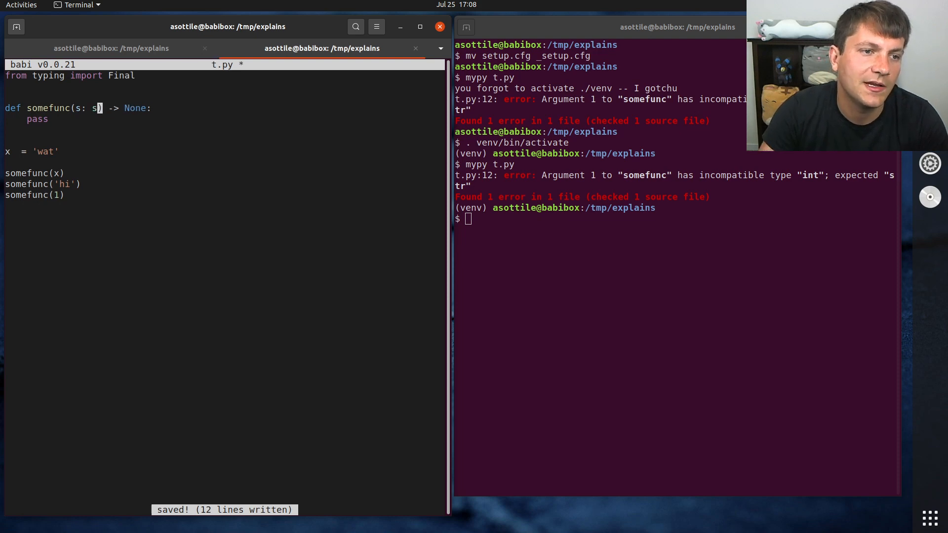
- Annotate somefunc's parameter as Literal, run mypy t.py, and add typing imports
type("iuter")
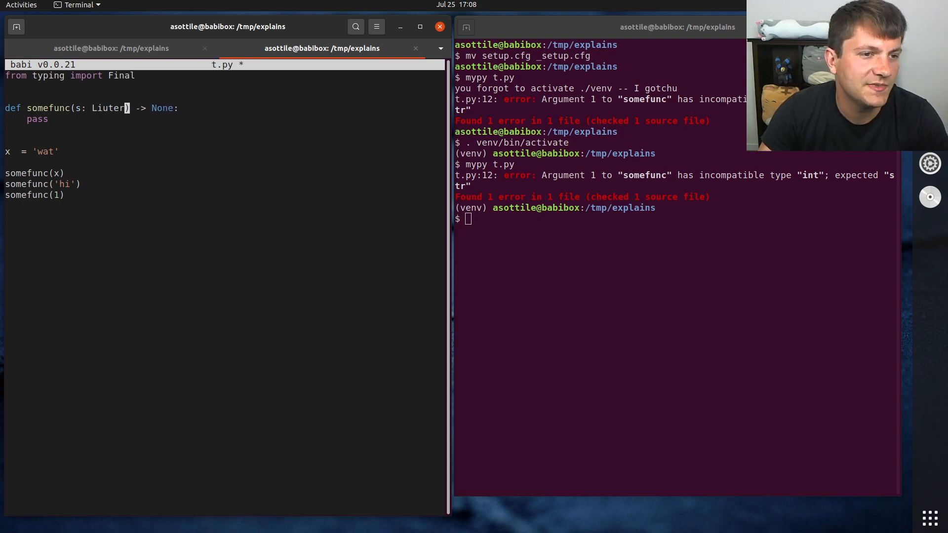
type("Literal")
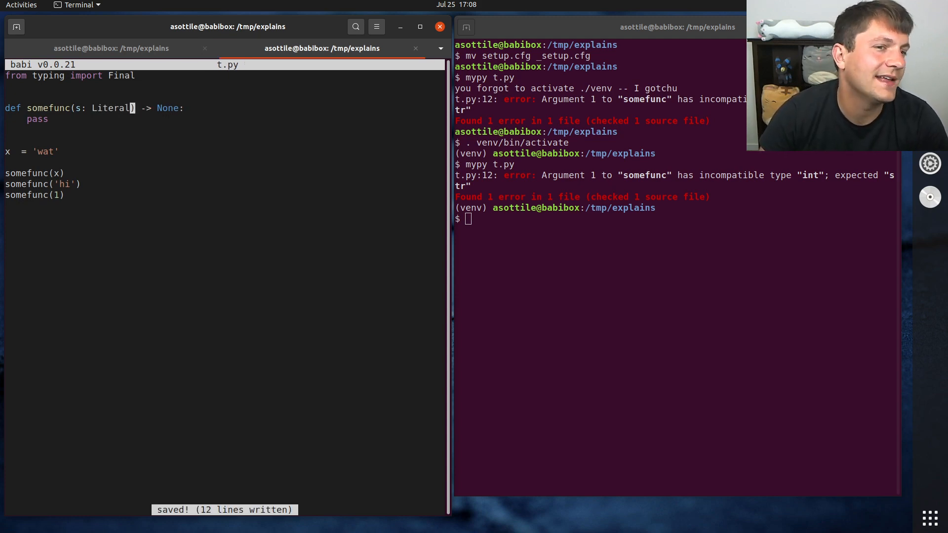
type("mypy t.py")
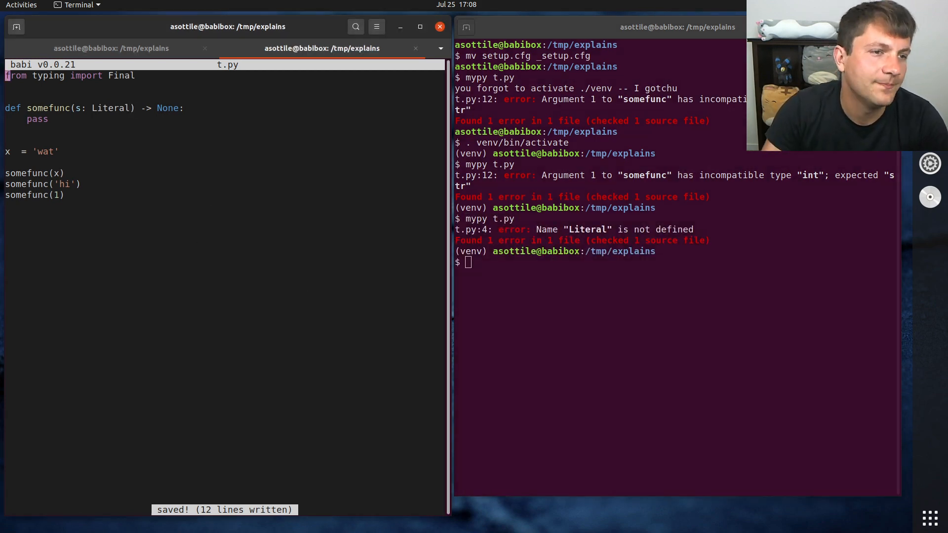
type("from typing import Literal")
type("T = TypeVar(\"T\", b")
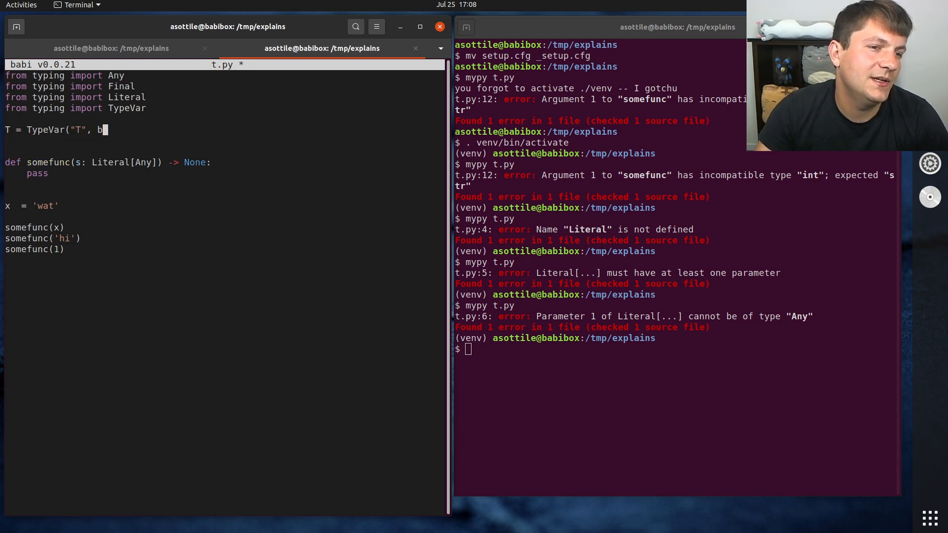
- Bind TypeVar T to str, annotate the parameter Literal[T], and save t.py
type("ound=str)")
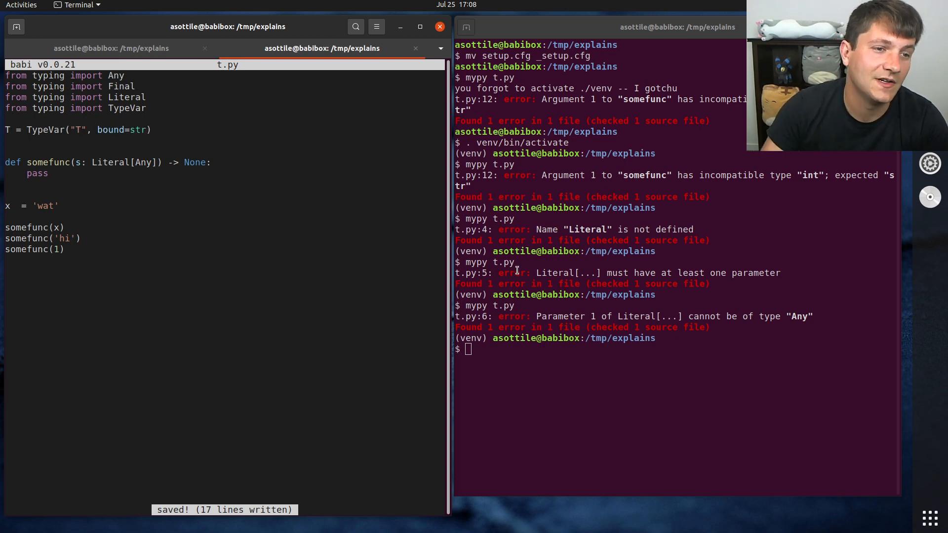
type("T")
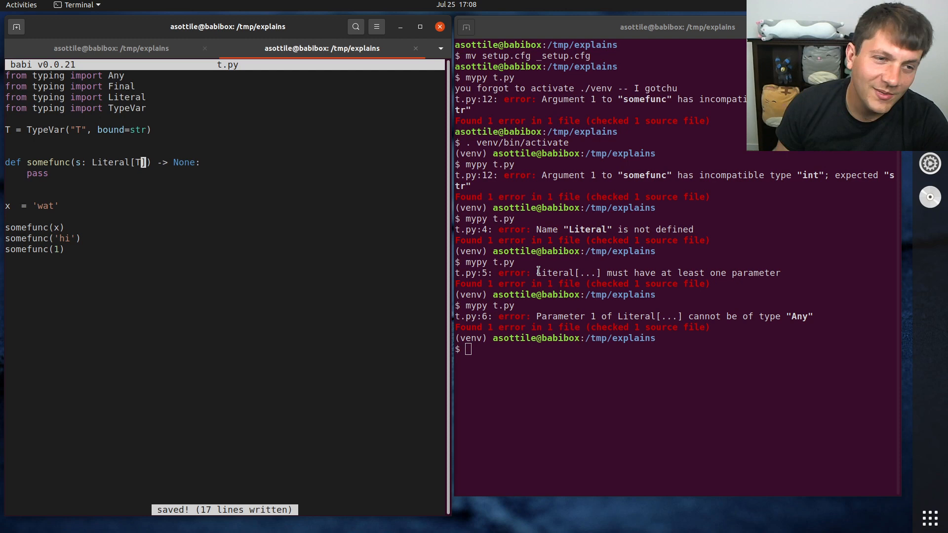
key("Return")
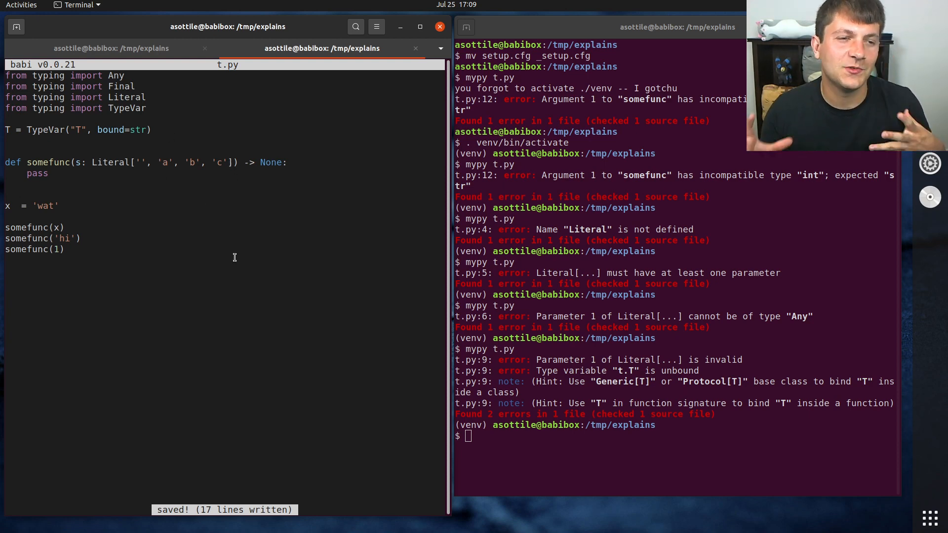
- Edit somefunc's annotation in t.py back to str, then start typing nano setup
left_click(229, 162)
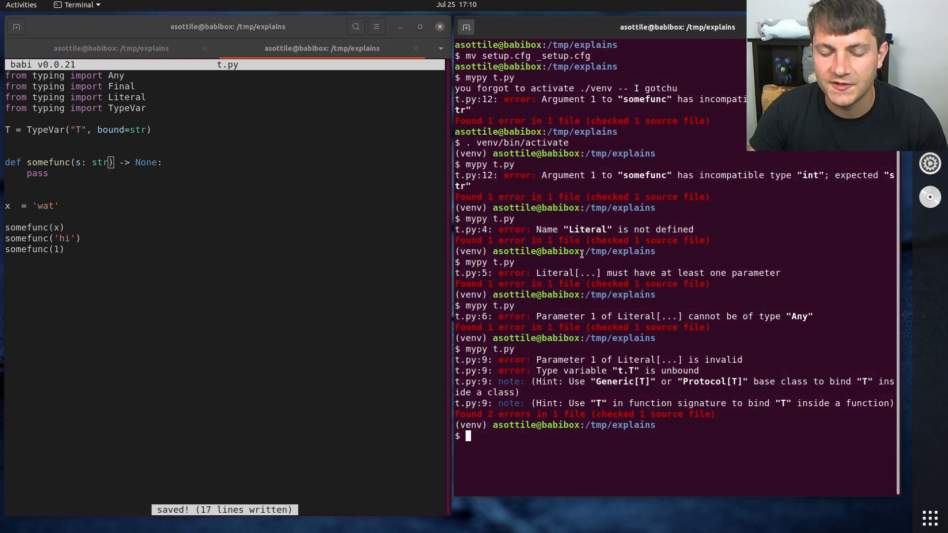
type("nano setup.^C")
type("ls")
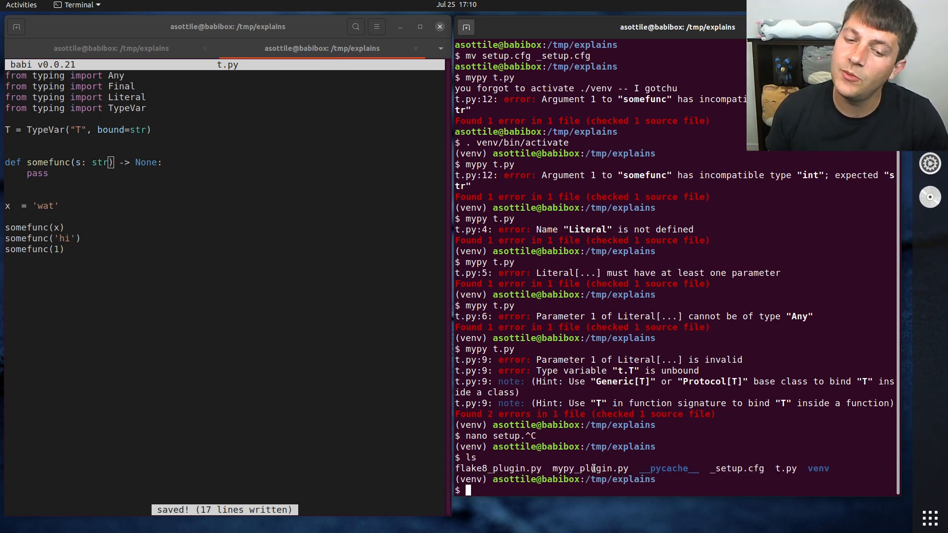
- Run nano setup.cfg to open a new empty setup.cfg in babi
type("nano setup.c")
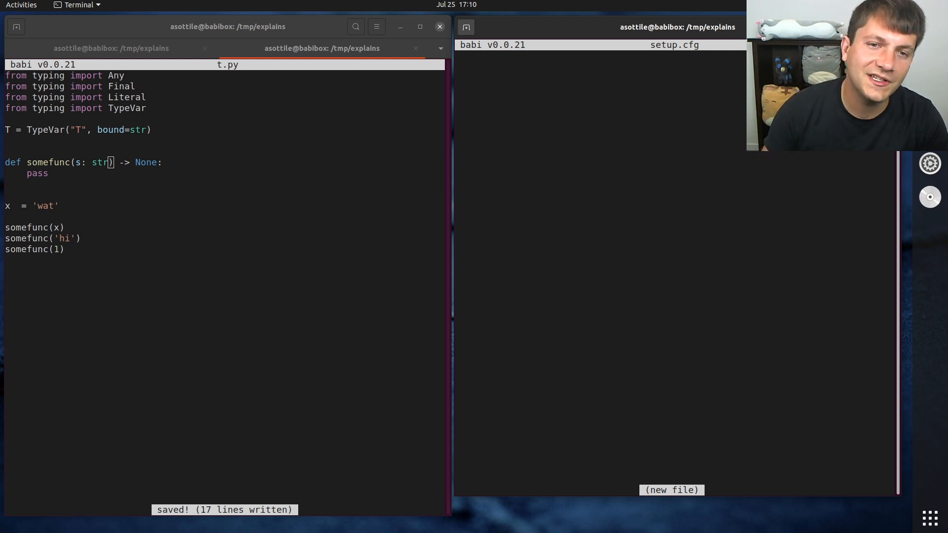
- Add a [mypy] section with 'plugins = mypy_plugin.py' to setup.cfg
type("[mypy")
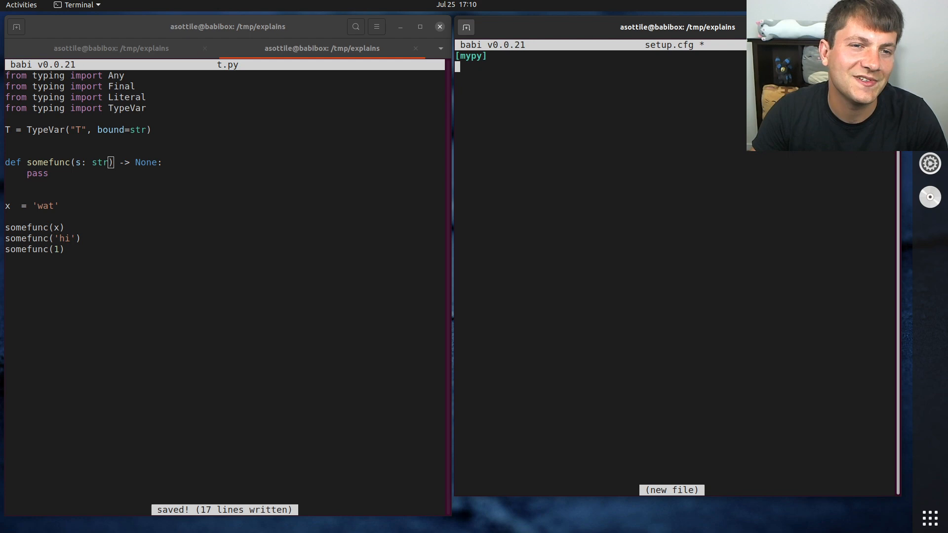
type("plugin")
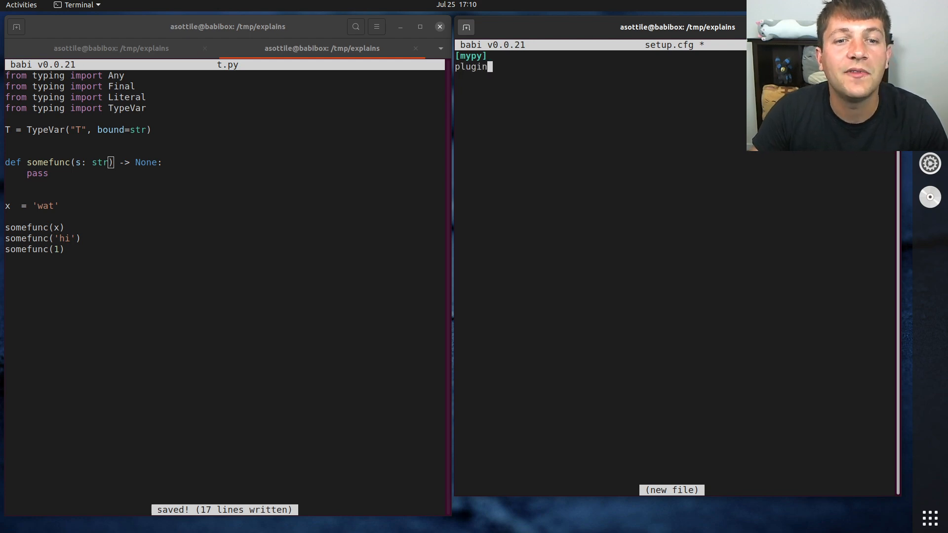
type("s =")
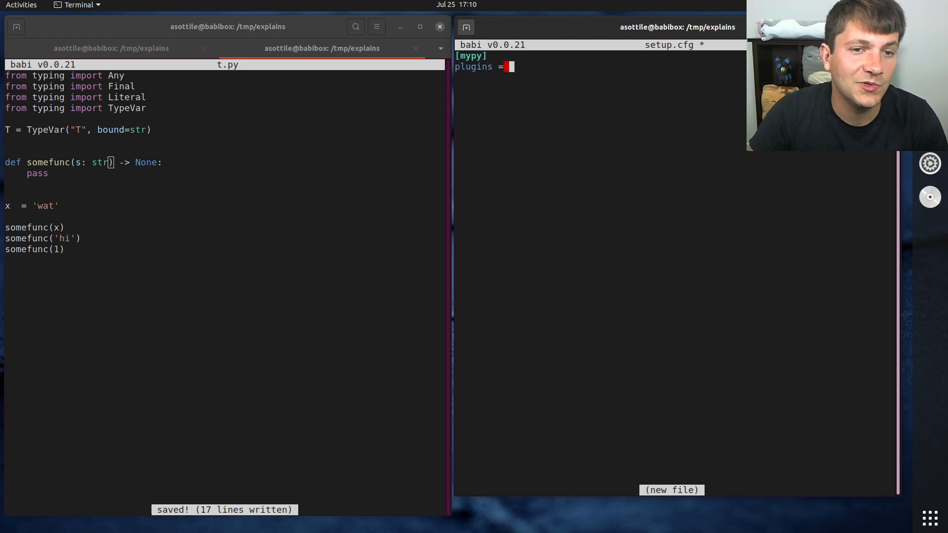
type("mypy")
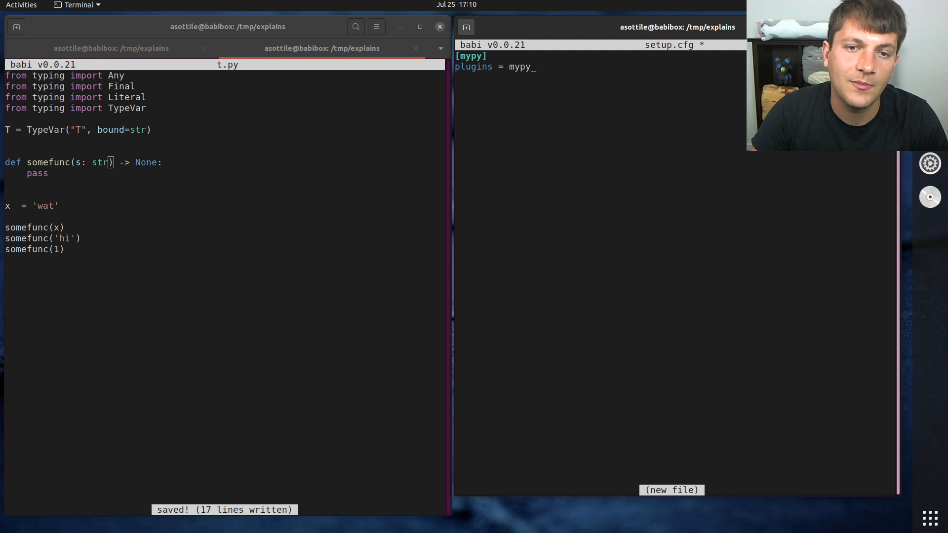
type("_plugin.py")
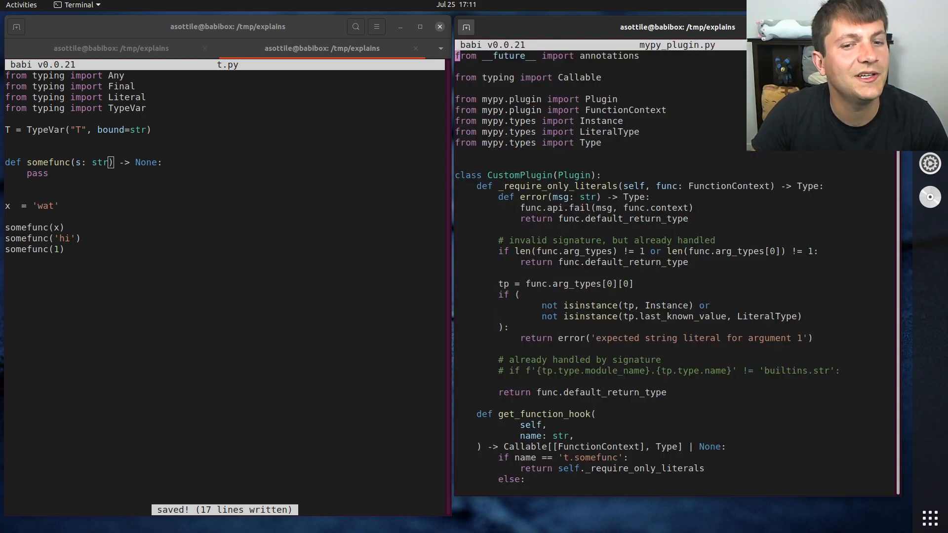
scroll("down", 3)
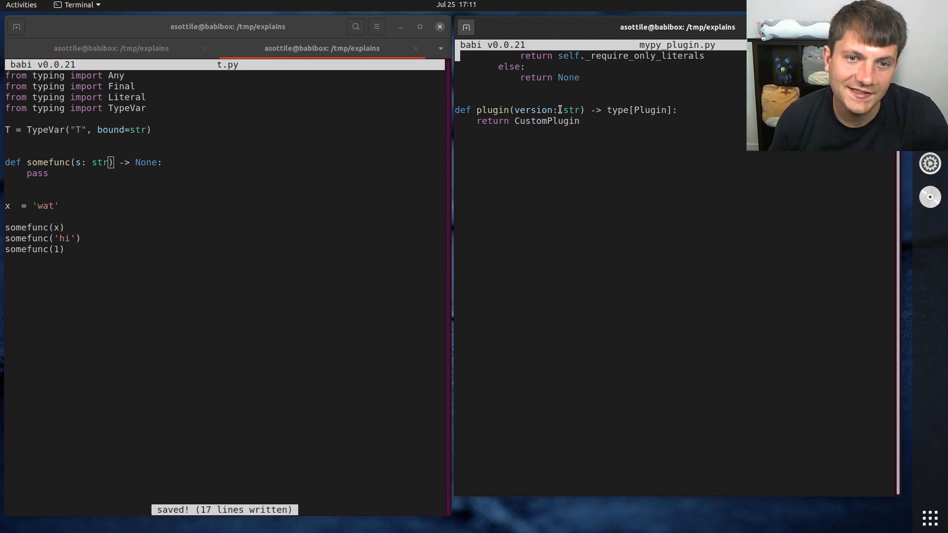
double_click(492, 110)
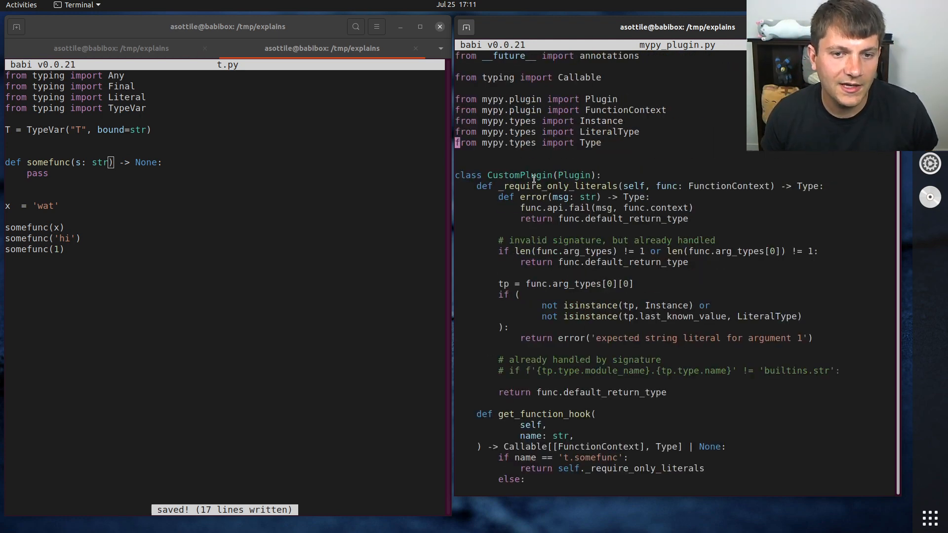
double_click(518, 175)
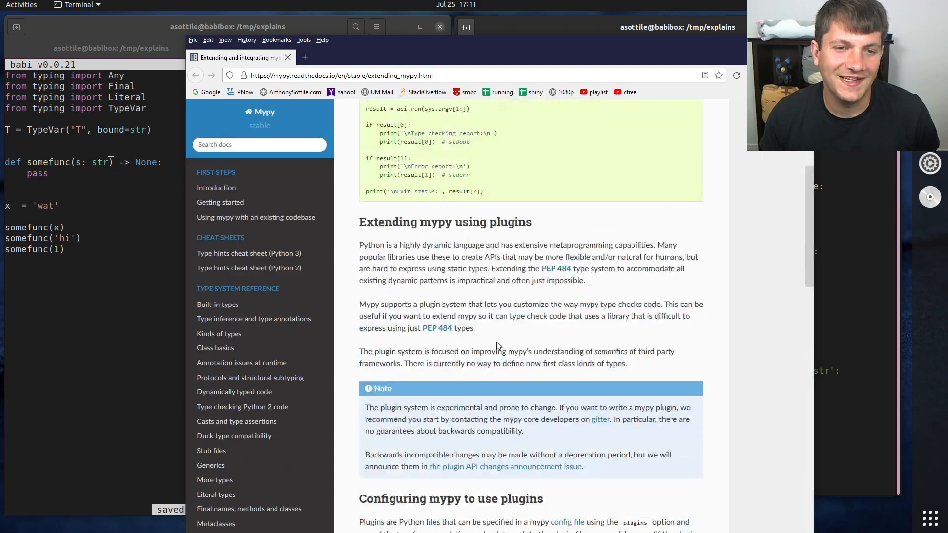
- Scroll the mypy docs to the plugin hooks list and highlight get_function_hook()
scroll("down", 3)
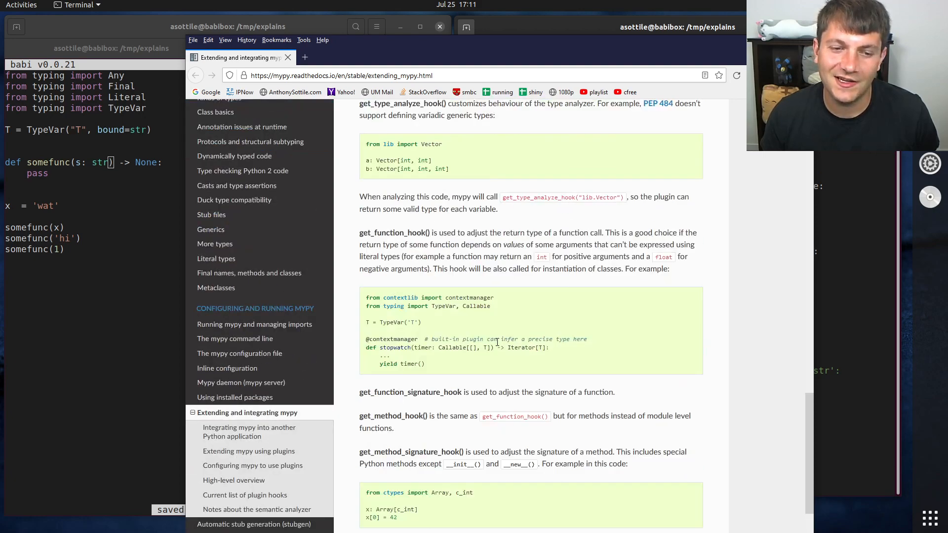
scroll("down", 3)
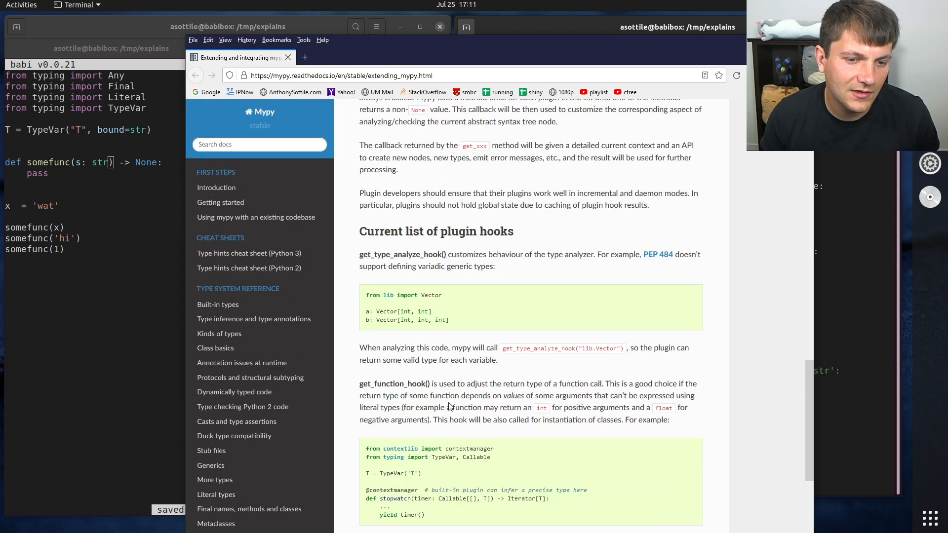
scroll("down", 3)
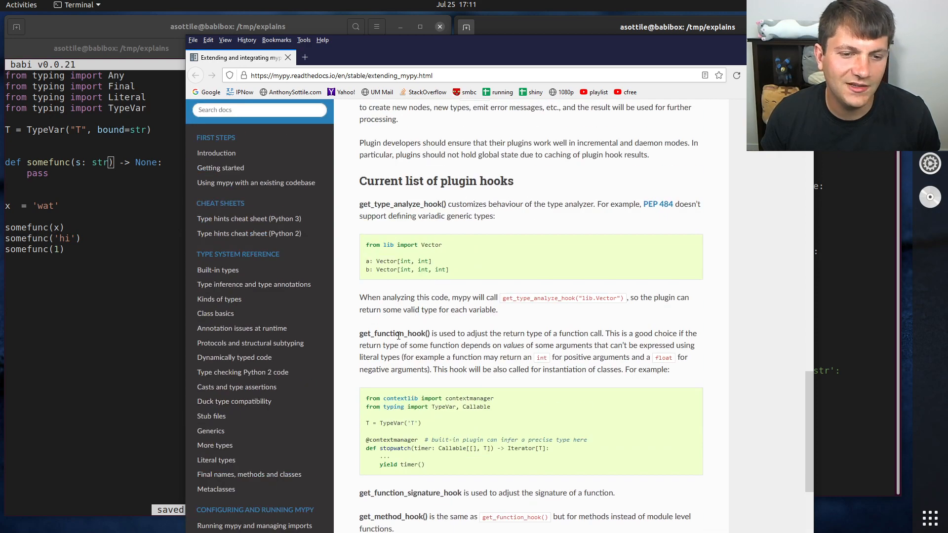
double_click(392, 333)
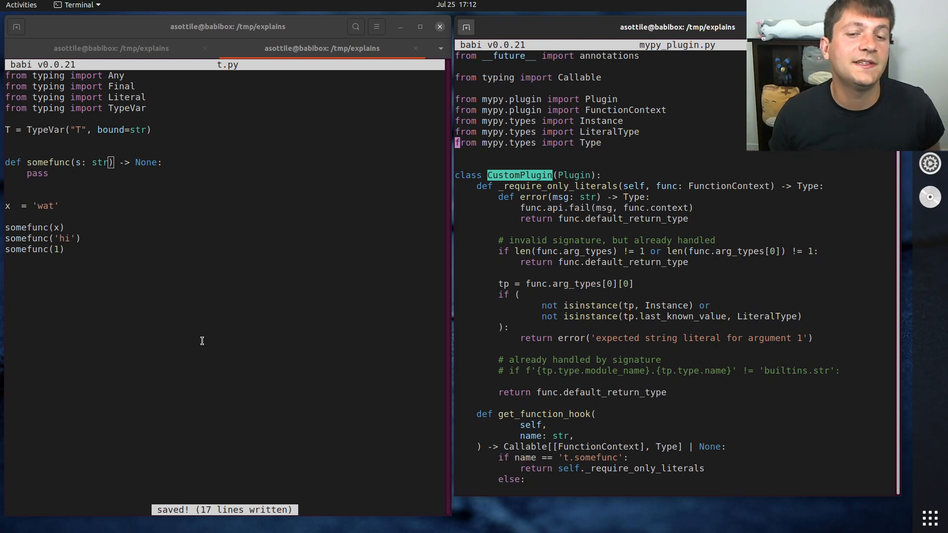
mouse_move(521, 241)
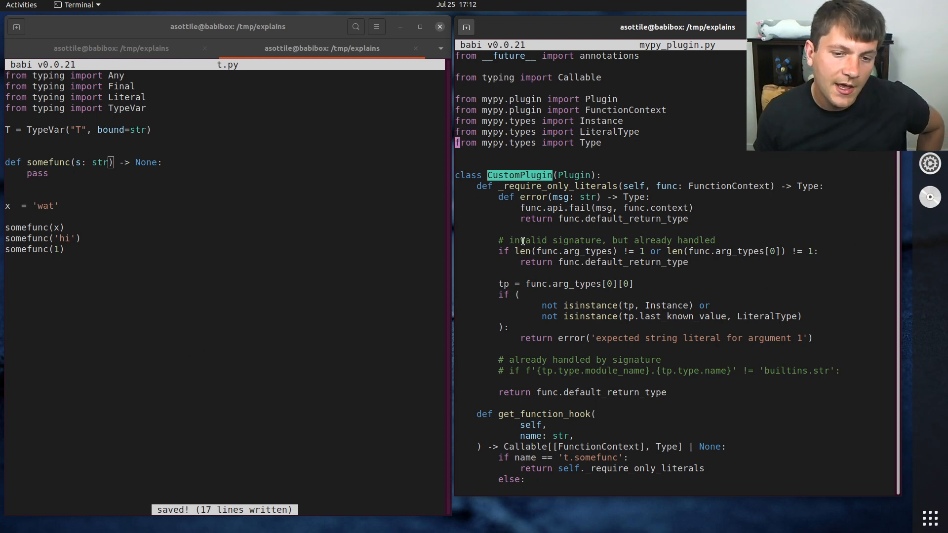
scroll("down", 3)
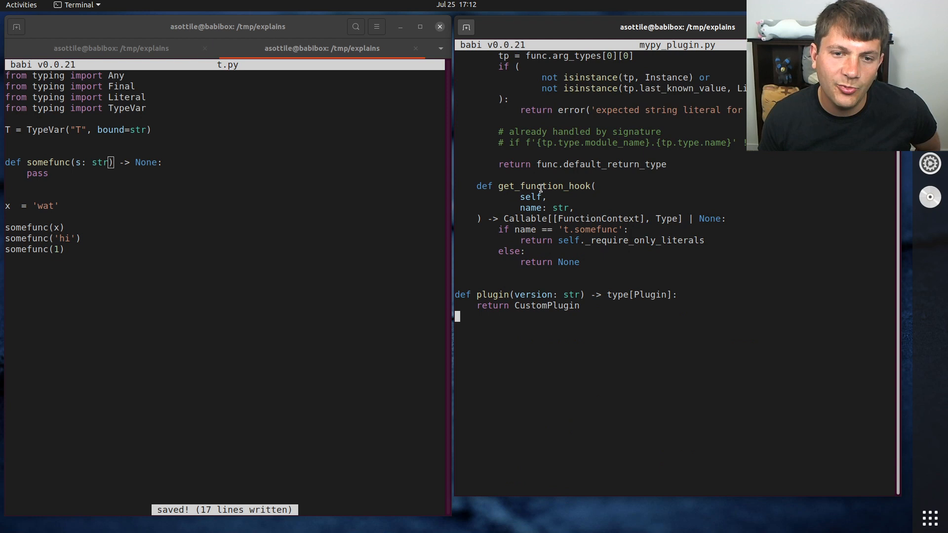
double_click(544, 185)
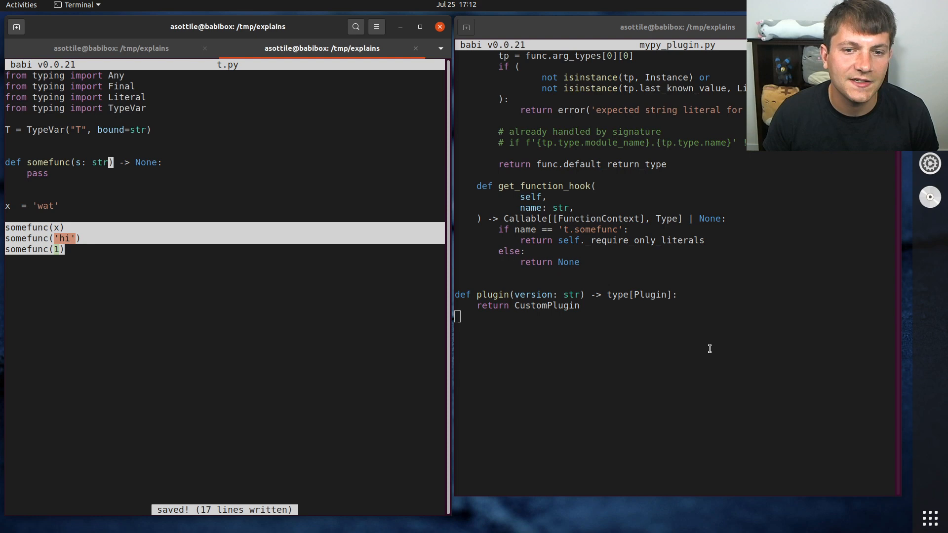
mouse_move(680, 399)
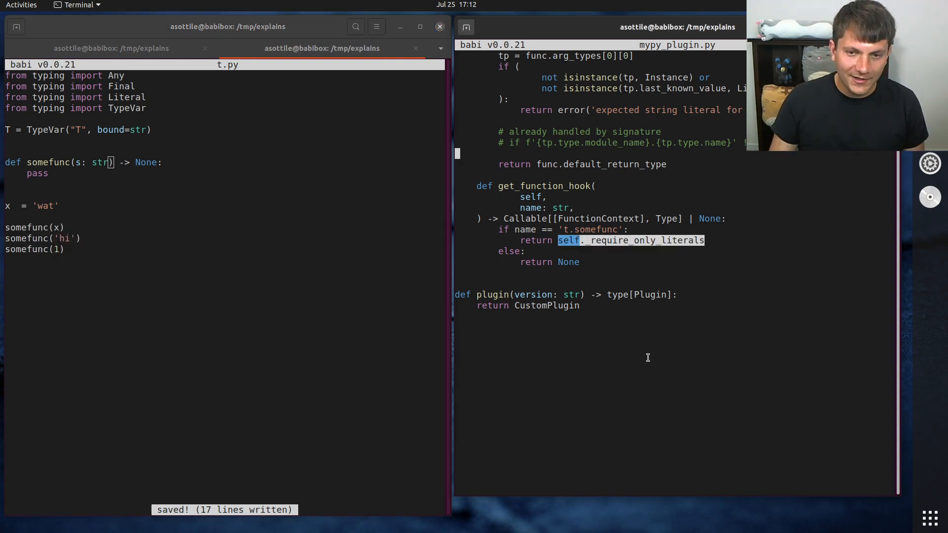
mouse_move(507, 215)
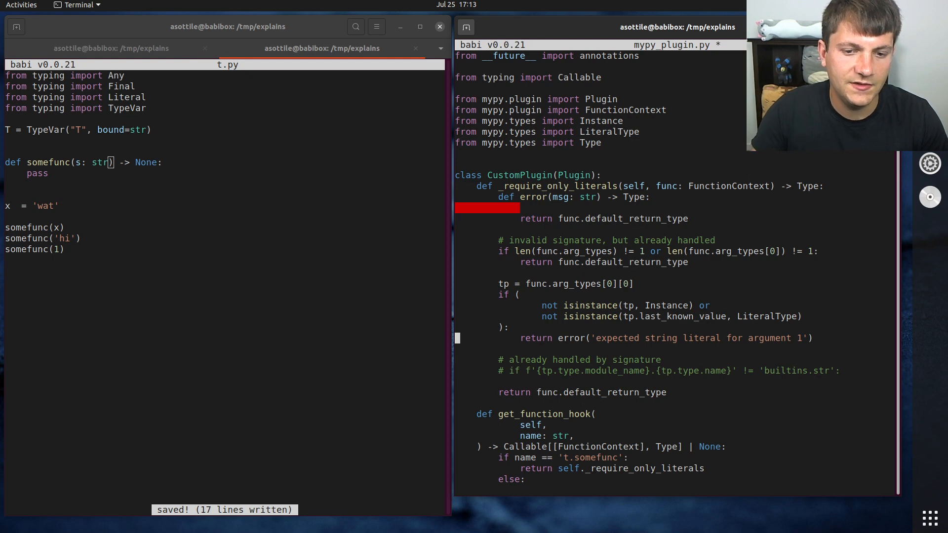
- Replace the error helper call with func.api.fail(msg, func.context) in mypy_plugin.py
type("func.api.fail(msg, func.context)")
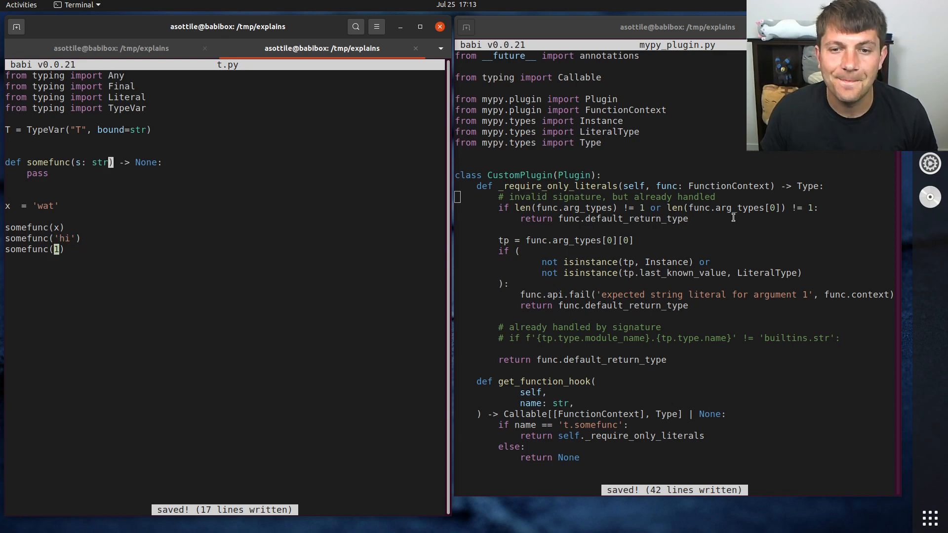
- Insert a somefunc('hi', 1) line above somefunc(x) in t.py and save
left_click_drag(498, 196, 689, 218)
type("somefunc('hi', 1)")
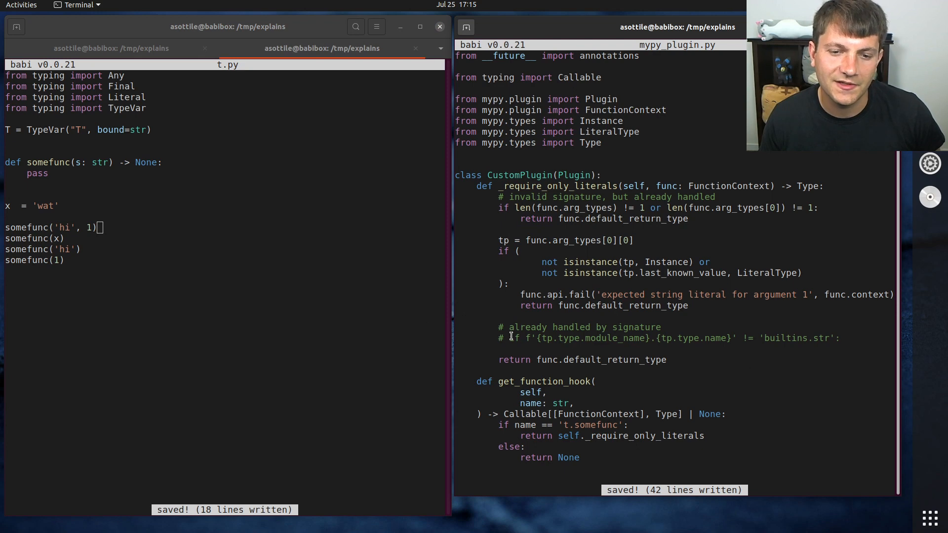
left_click_drag(510, 337, 830, 337)
type("mypy t.py")
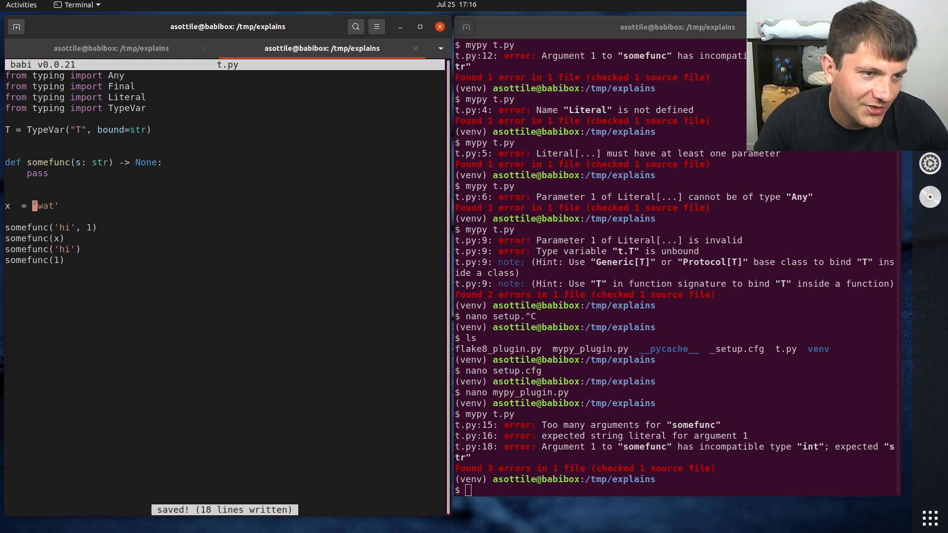
- Annotate x in t.py as Final, then change it to Literal['wat']
type(": F")
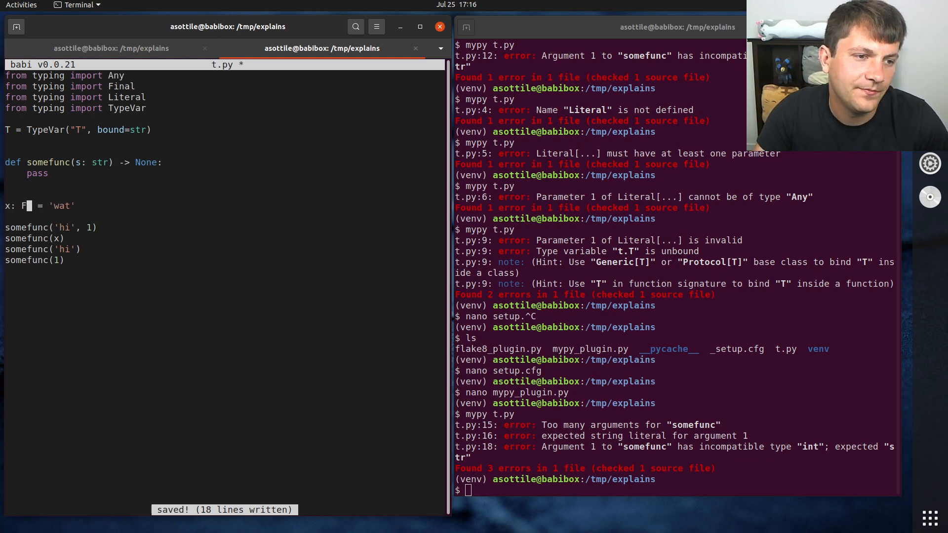
type("inal")
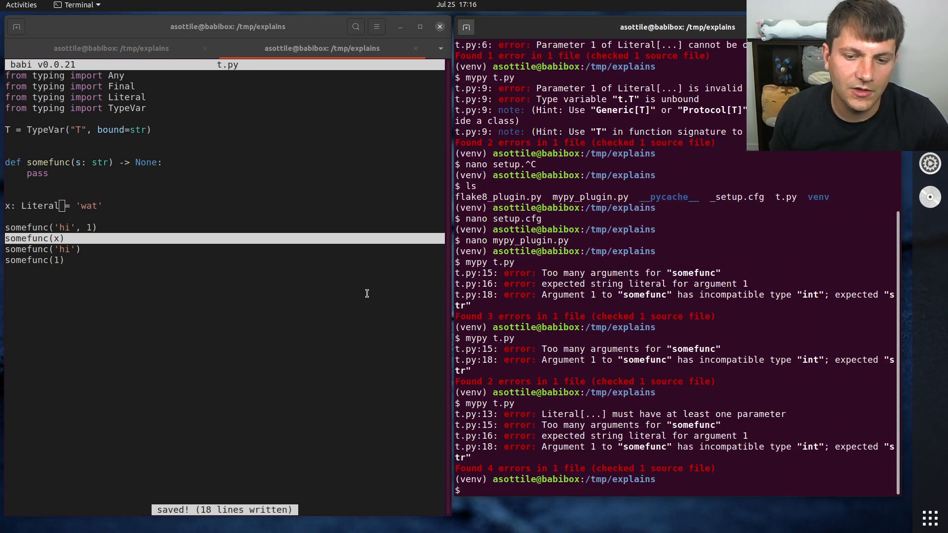
type("['wat']")
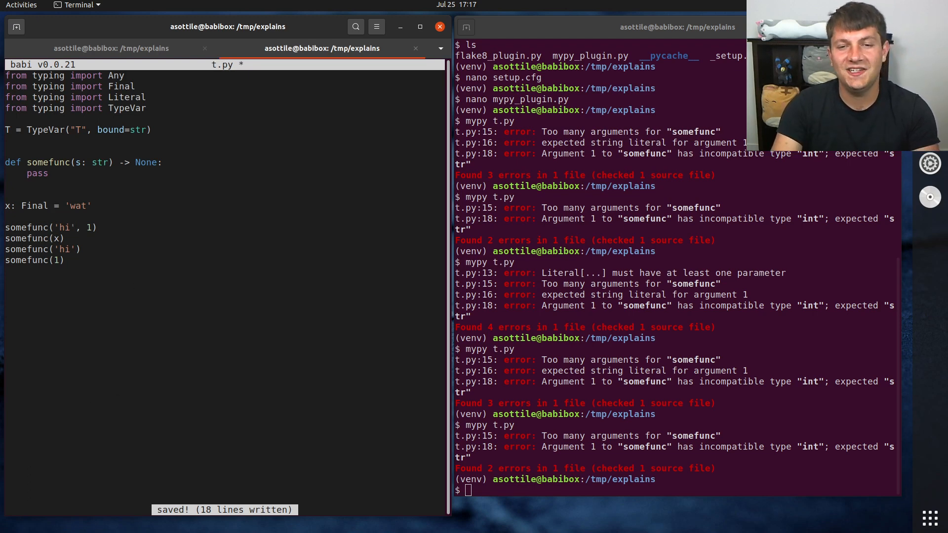
type("x")
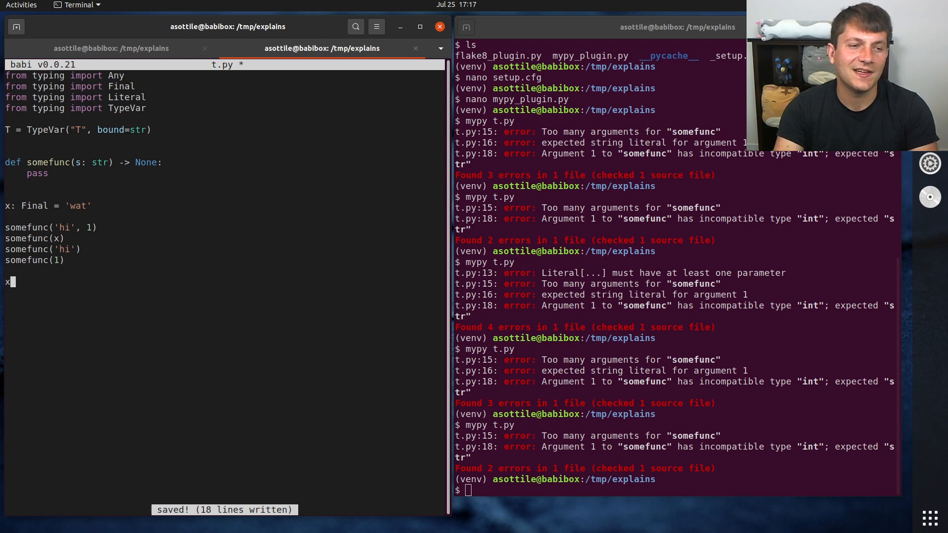
type("= somefunc")
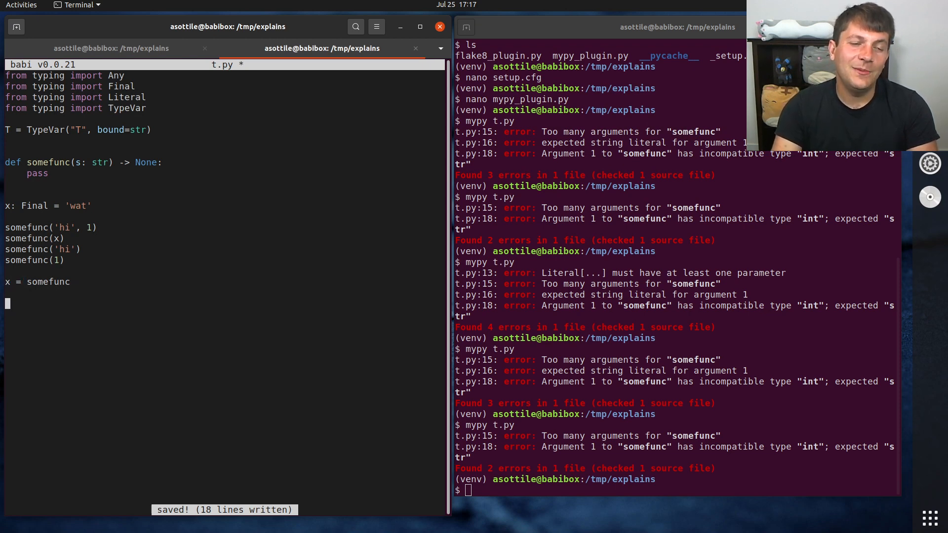
type("(123)")
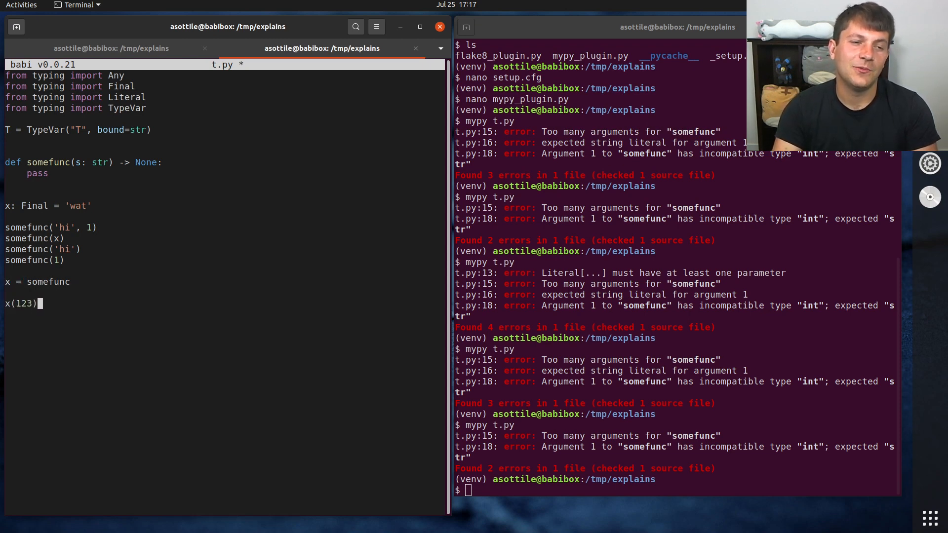
key("ctrl+s")
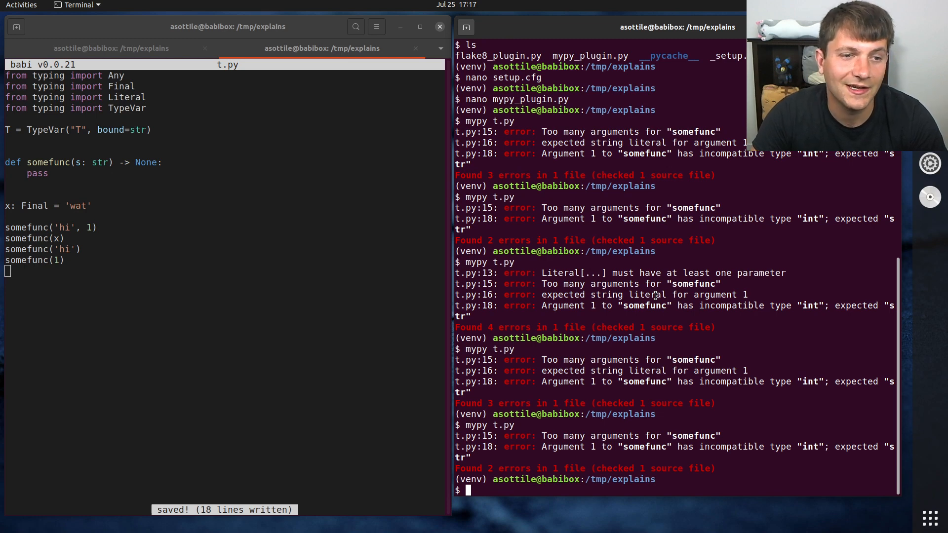
type("ns = mypy_plugin.py")
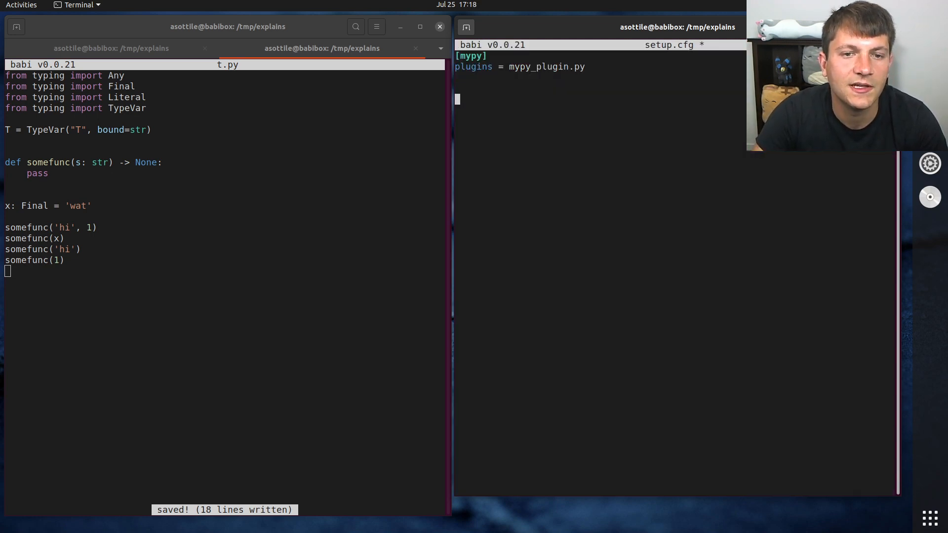
- Write a [flake8:local-plugins] section with extension = WAT = flake8_plugin:Plugin and paths = . into setup.cfg
type("[flake8:l")
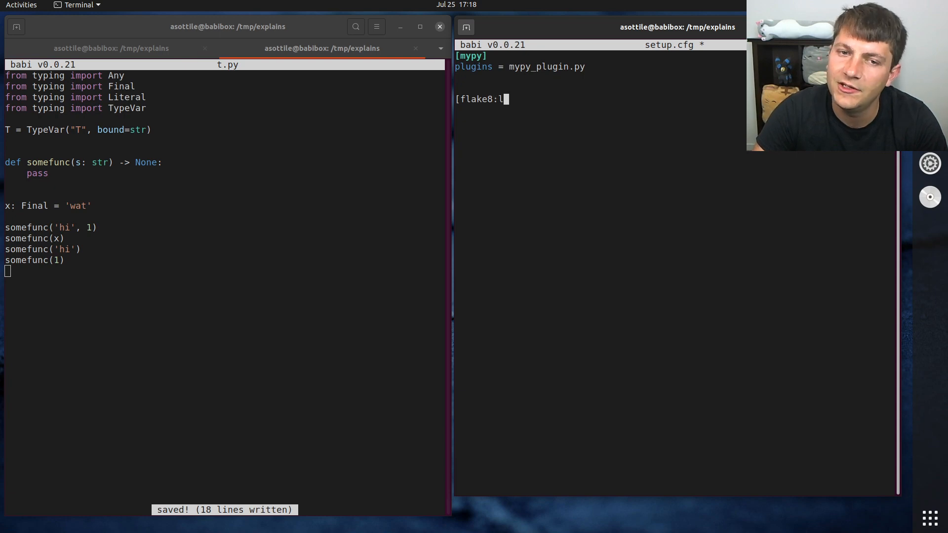
type("ocal-plugins]")
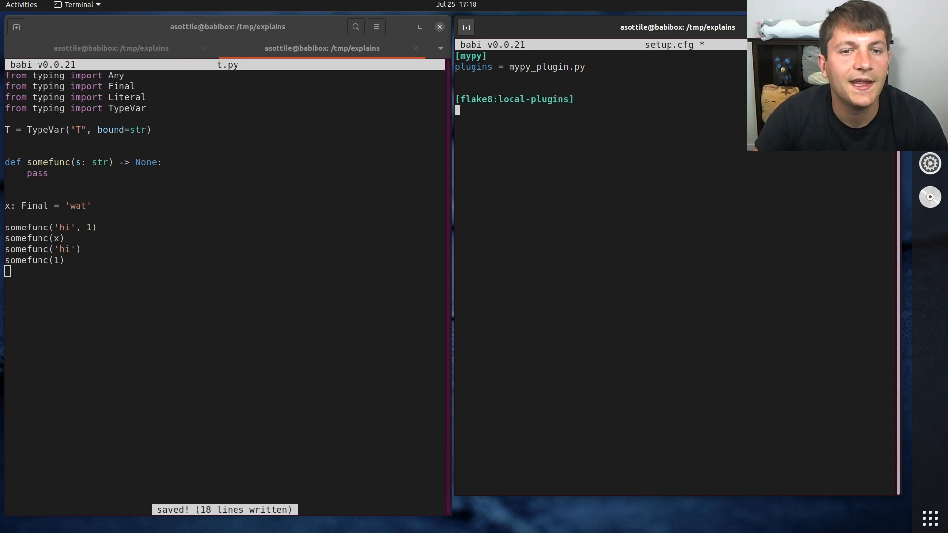
type("extension =")
type("WAT =")
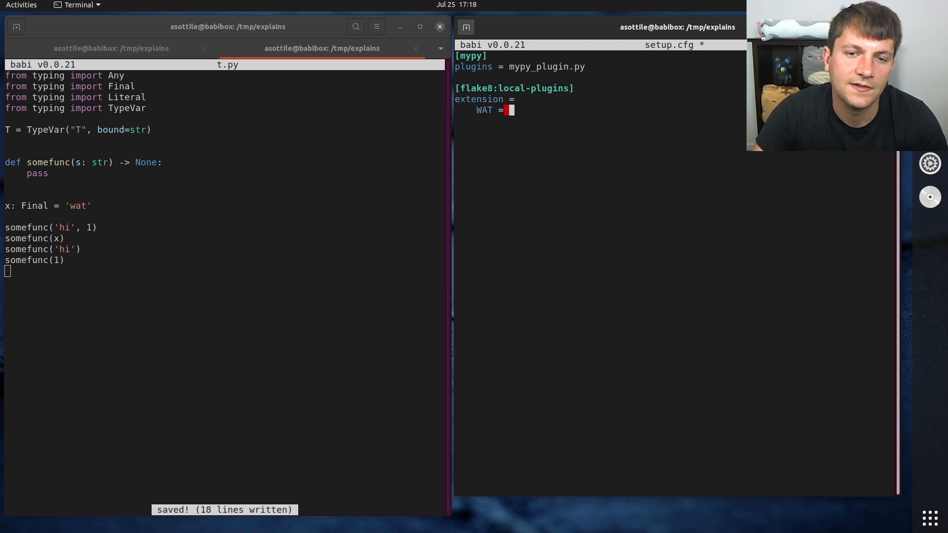
type("flake8_plugin:")
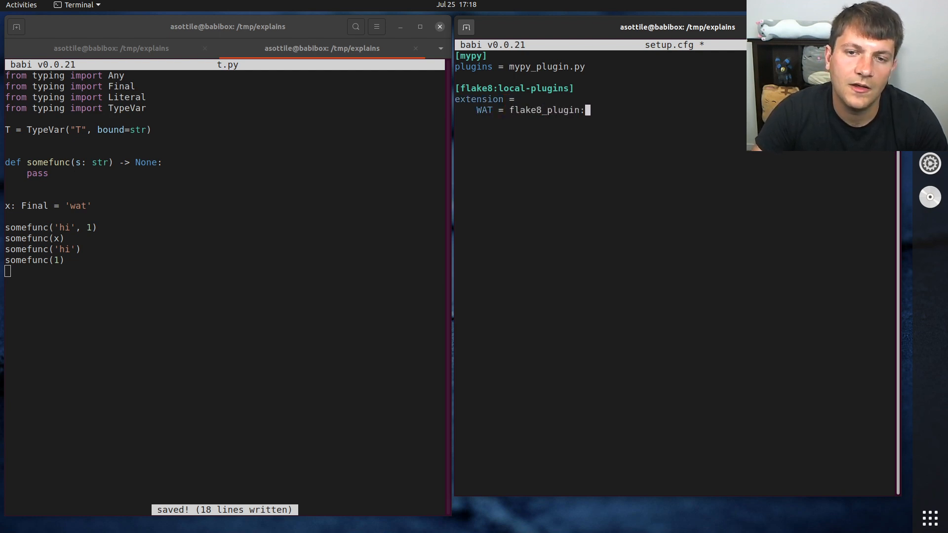
type("Plugin")
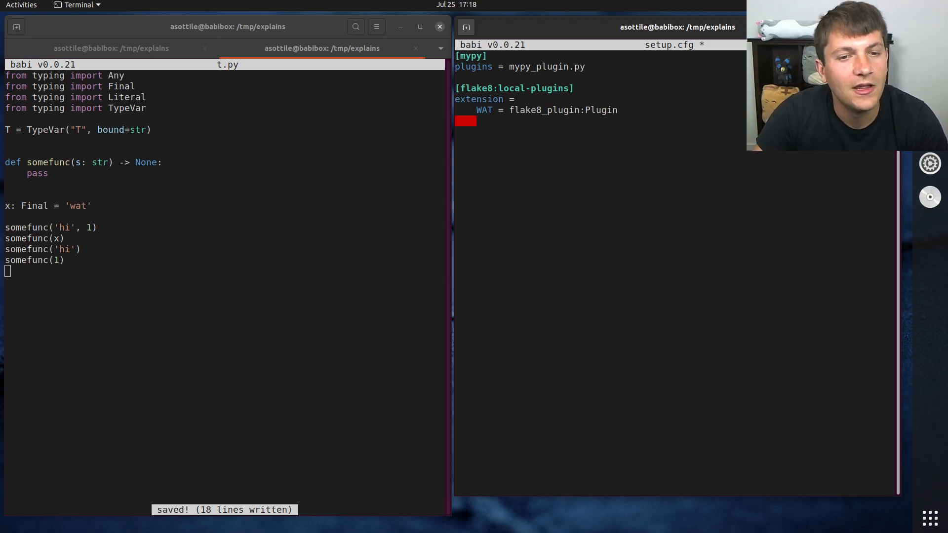
type("path")
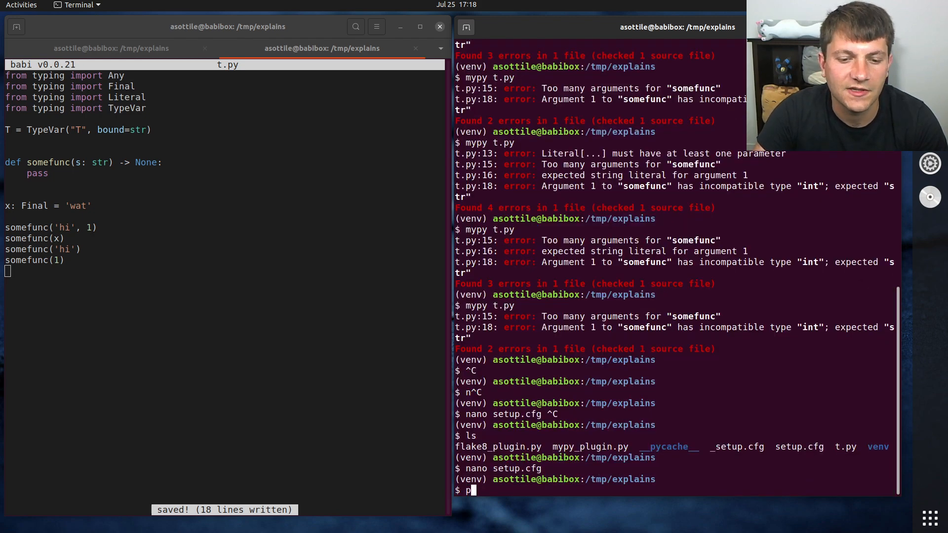
- Install flake8 with pip and open flake8_plugin.py in the editor
type("ip install flake8")
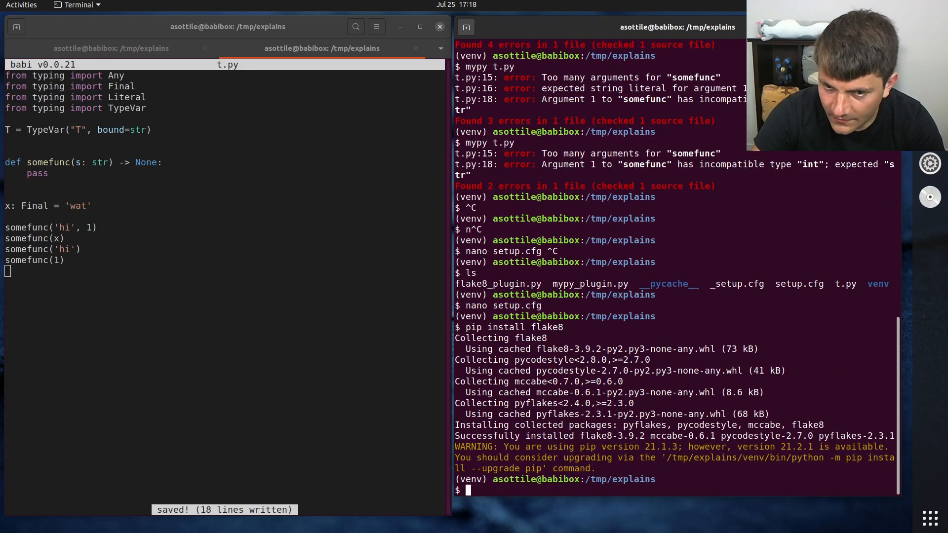
type("nano fl")
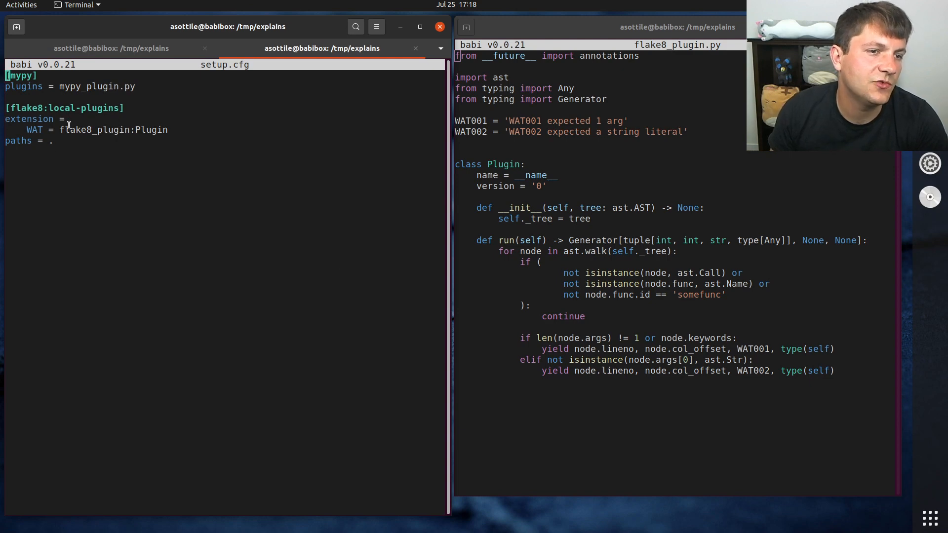
- Inspect the Plugin class name in setup.cfg and the constructor's tree parameter, then show t.py on the left
double_click(94, 129)
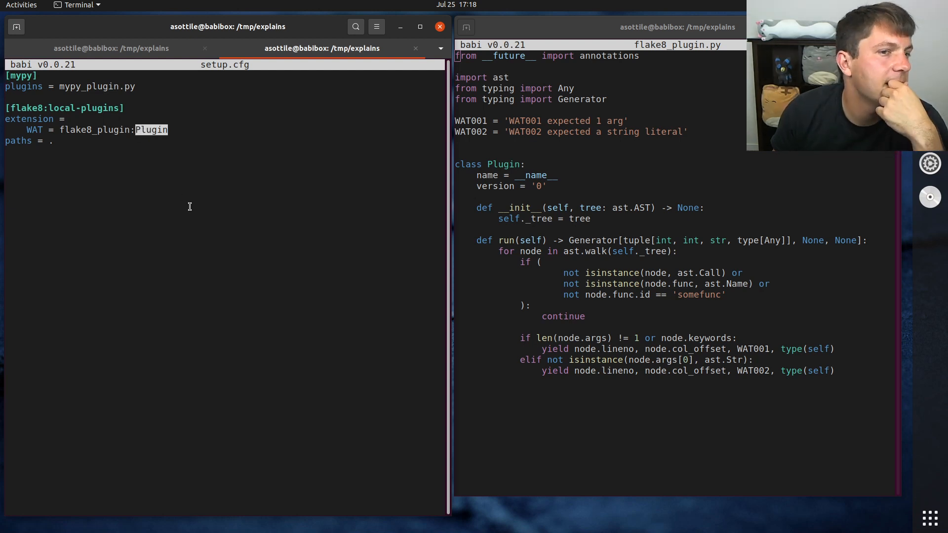
mouse_move(480, 269)
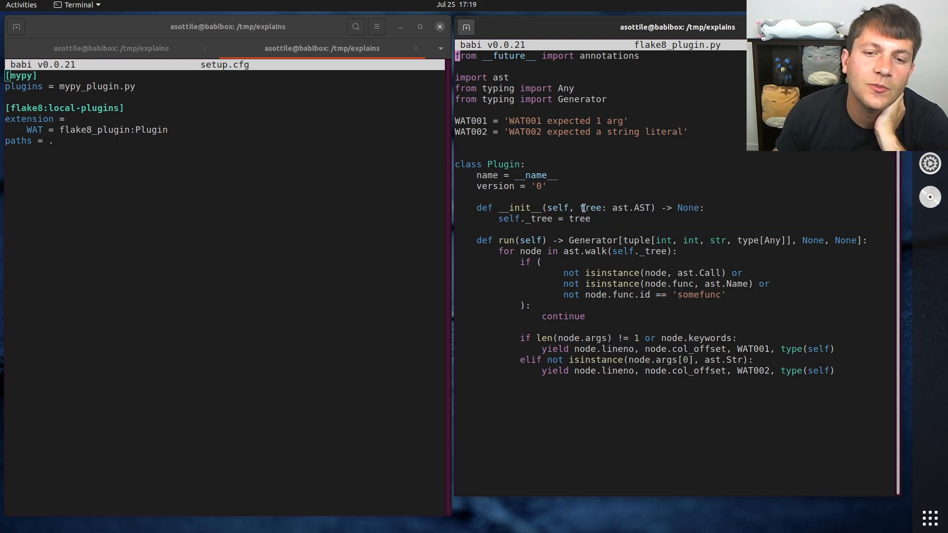
double_click(590, 208)
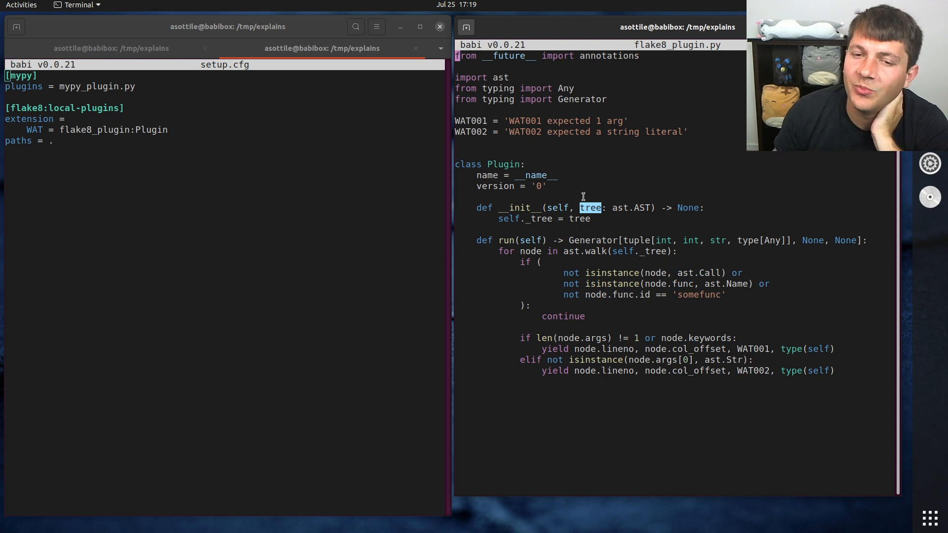
mouse_move(596, 213)
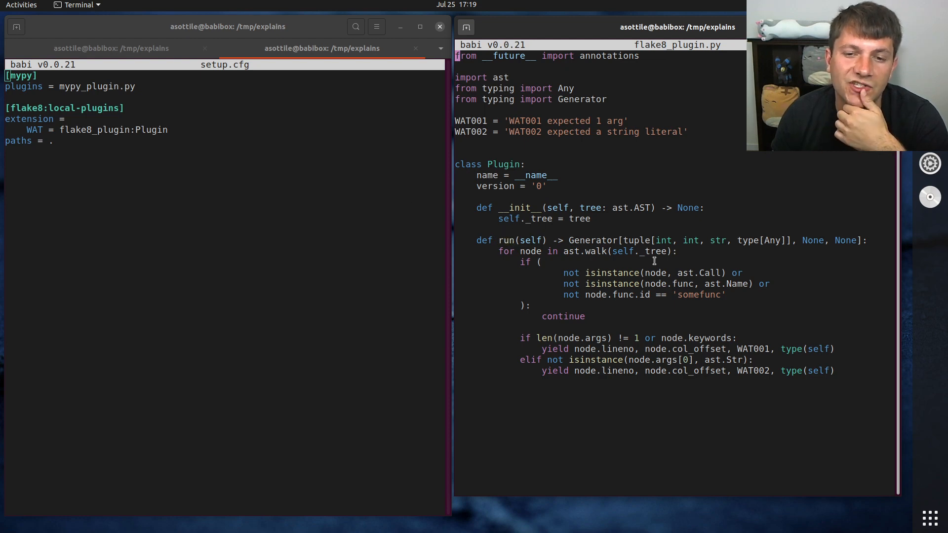
left_click_drag(569, 240, 867, 240)
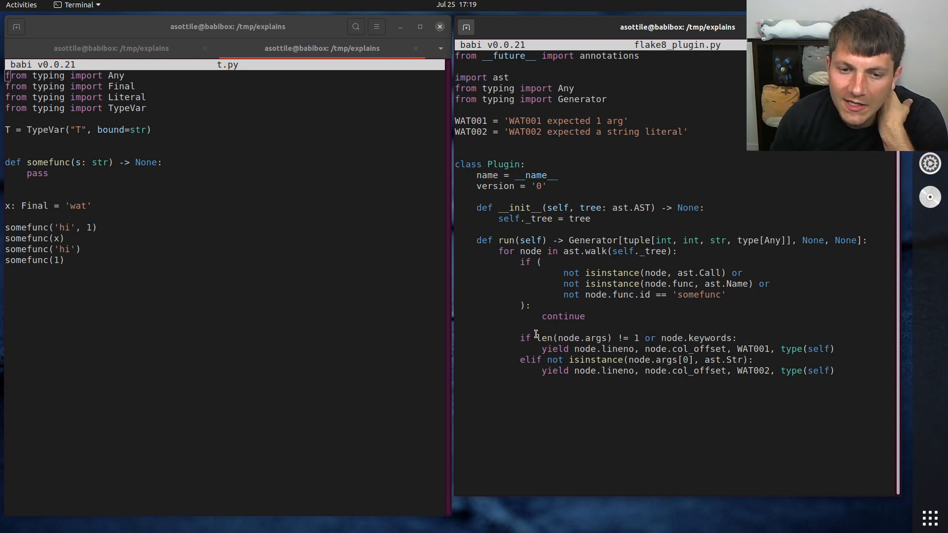
- Inspect the WAT001 error codes and run flake8 t.py, getting WAT001 and WAT002 reports
double_click(586, 337)
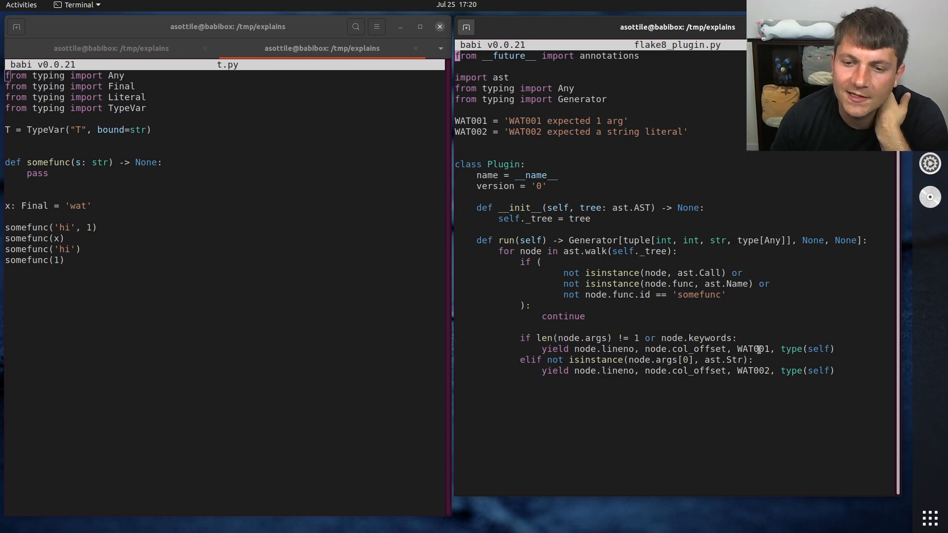
double_click(523, 121)
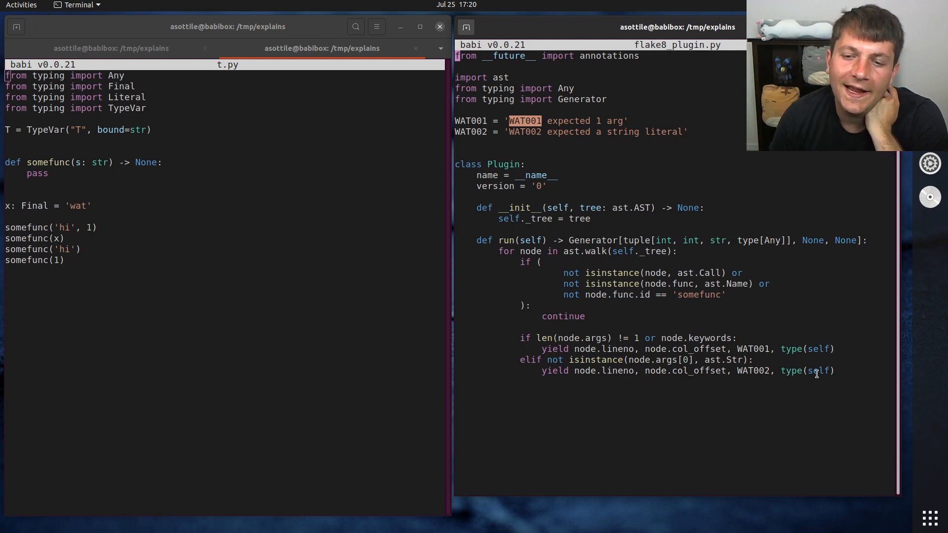
double_click(724, 360)
type("flake8 t.py")
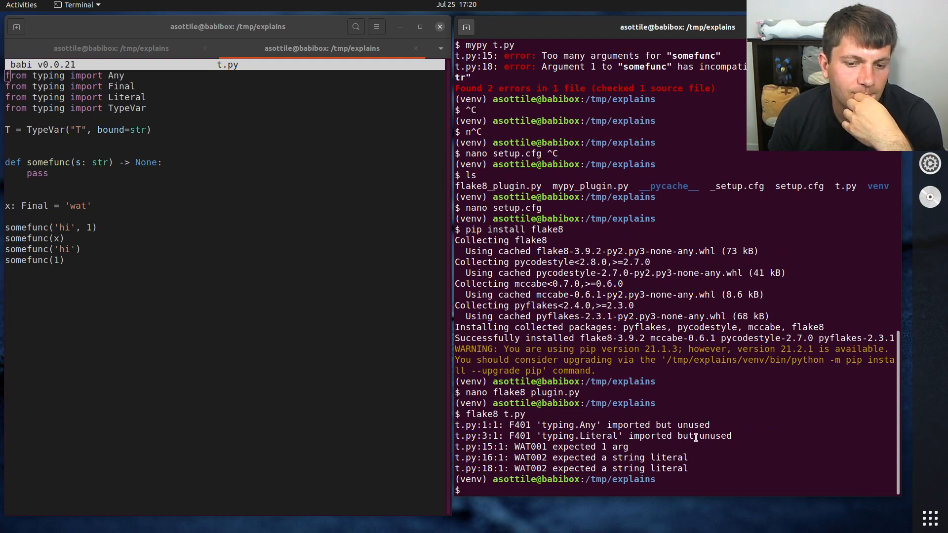
- Return focus to t.py in the left babi pane below the somefunc calls
double_click(573, 447)
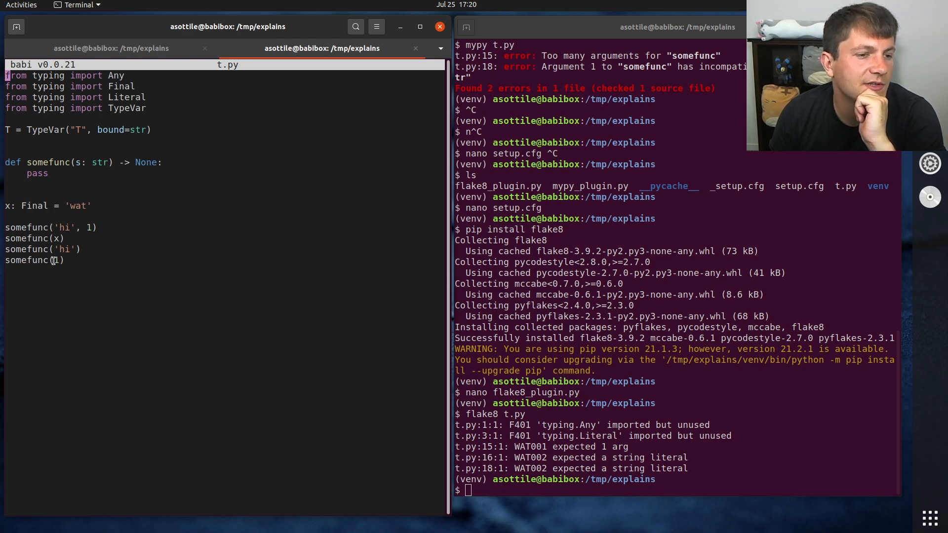
left_click(54, 260)
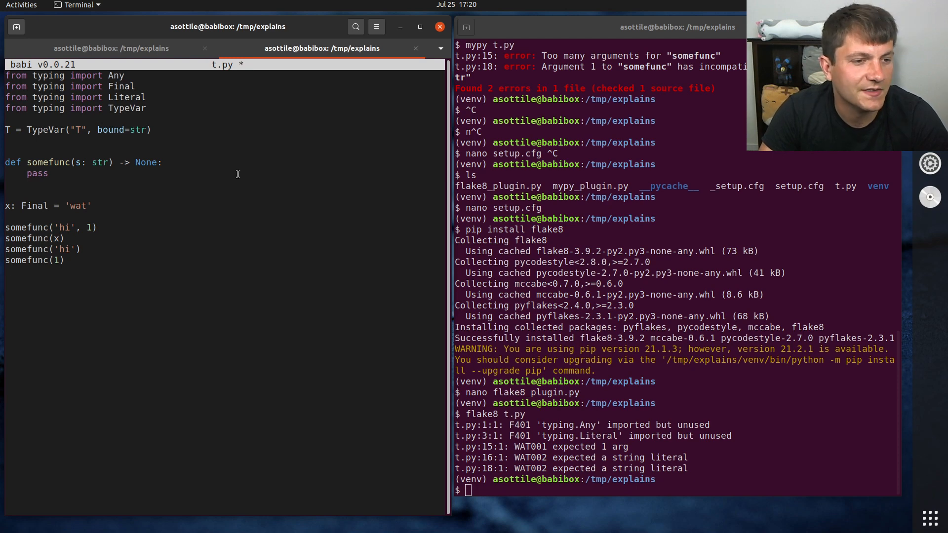
- Add func = somefunc and a func(1) call to the end of t.py and save
type("func =")
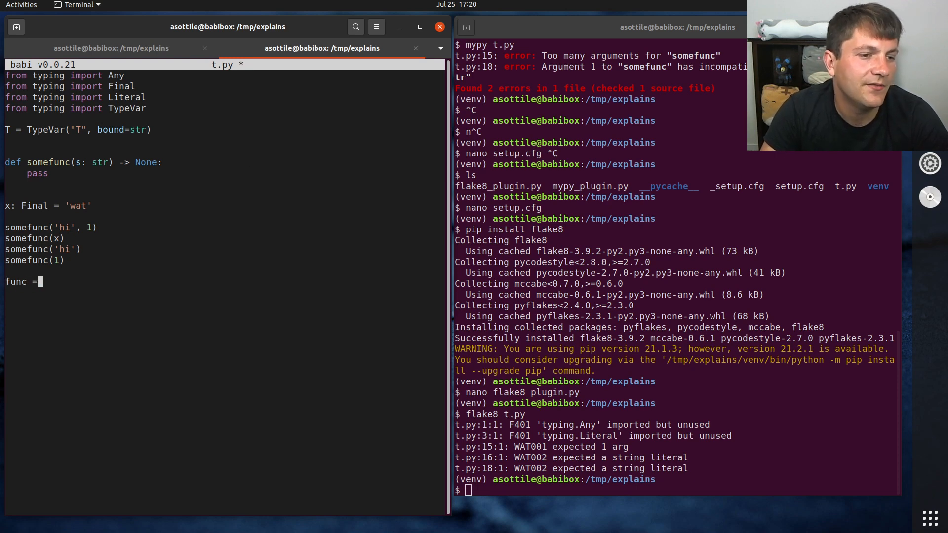
type("somefunc")
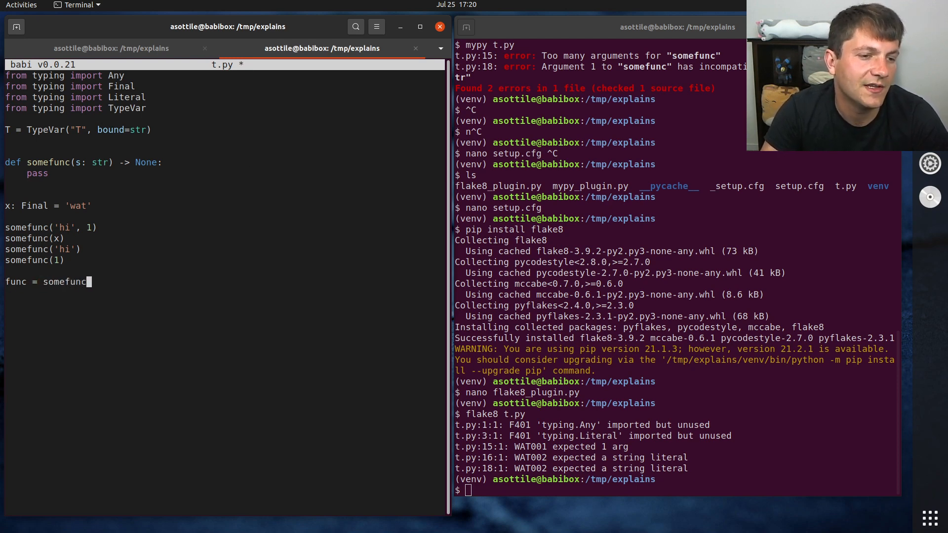
type("somefunc(1")
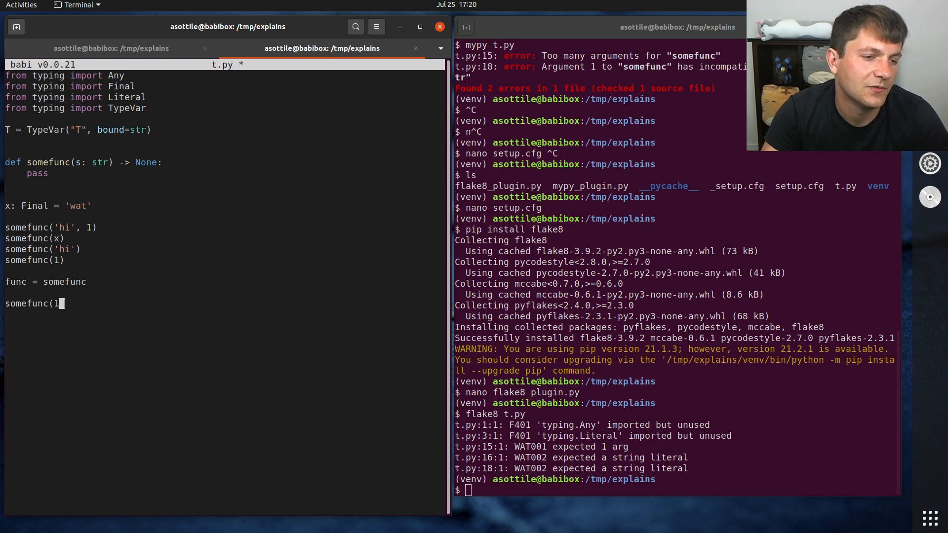
key("ctrl+s")
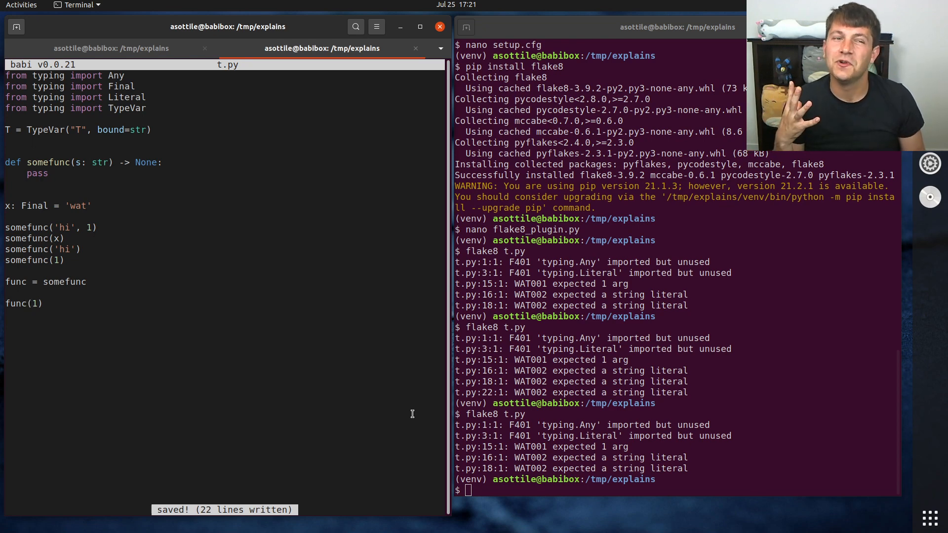
mouse_move(28, 303)
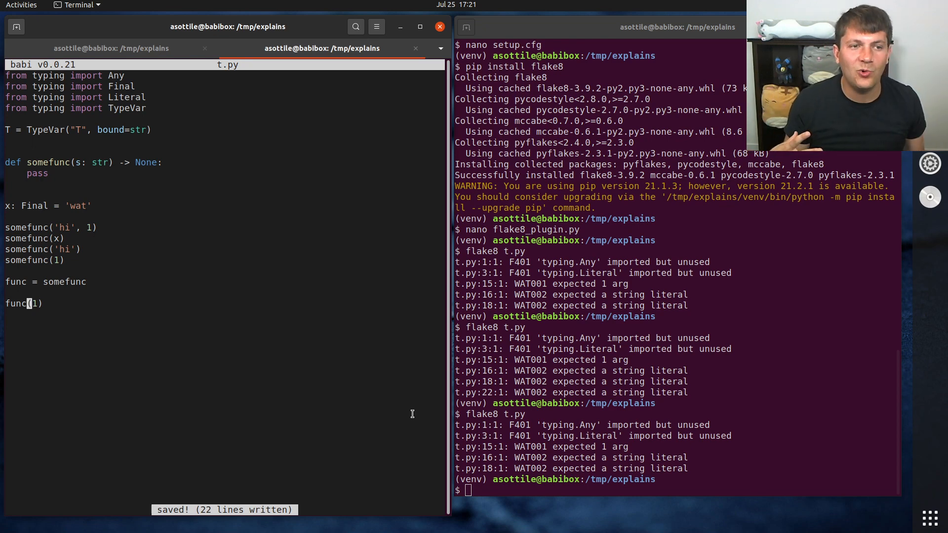